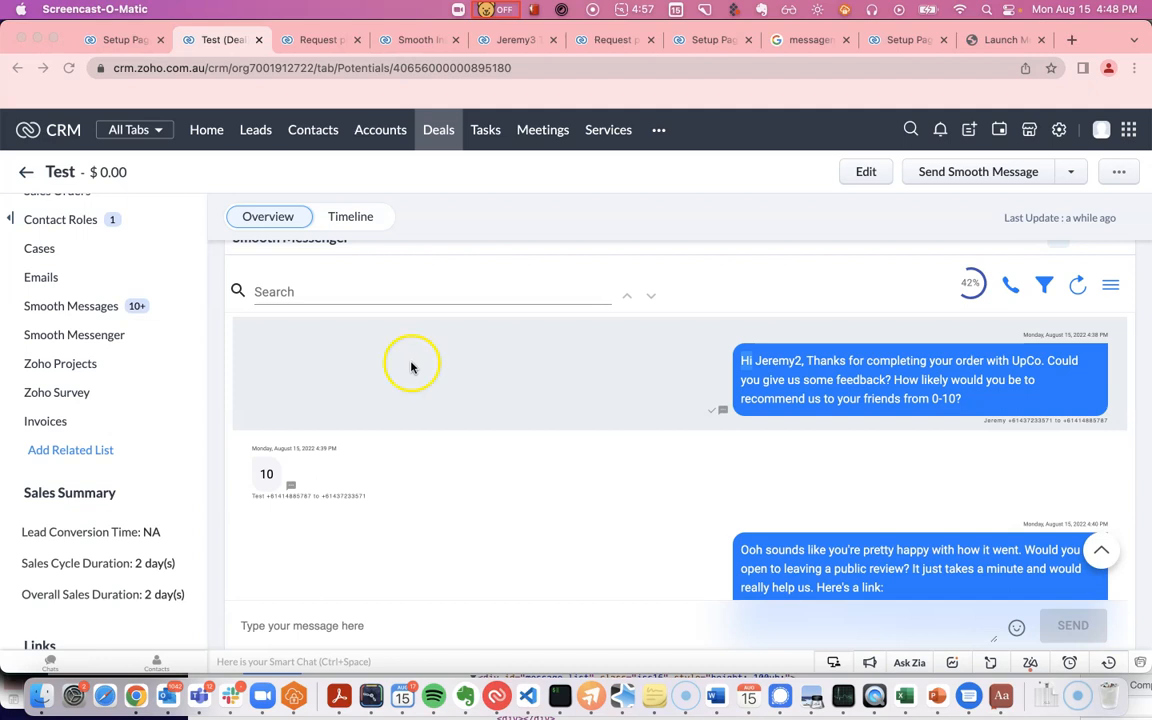
mouse_move(669, 430)
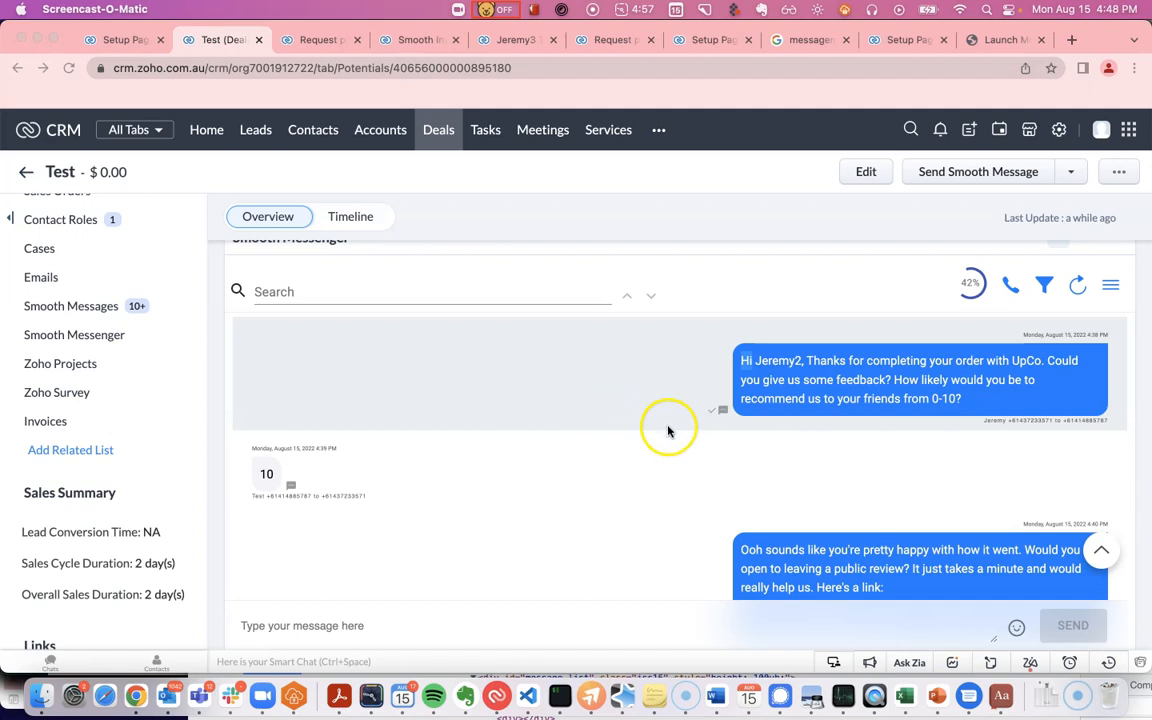
mouse_move(547, 197)
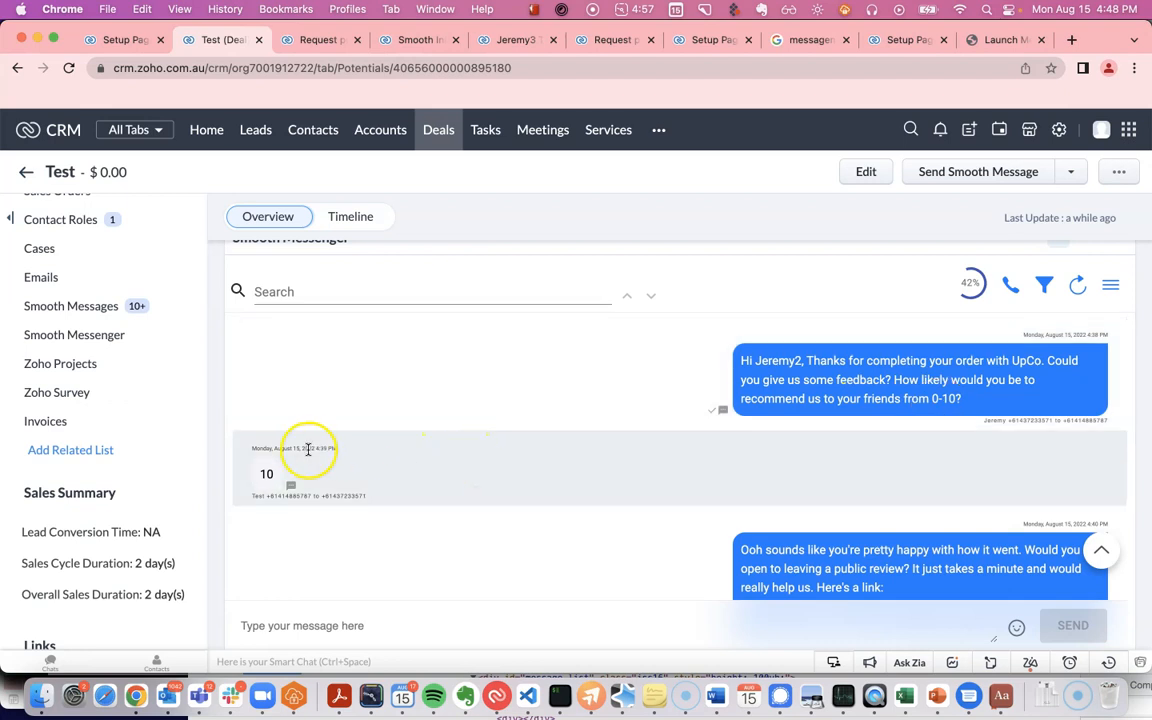
Step: Open the Google review link from the message, then the browser profiles list
scroll("down", 3)
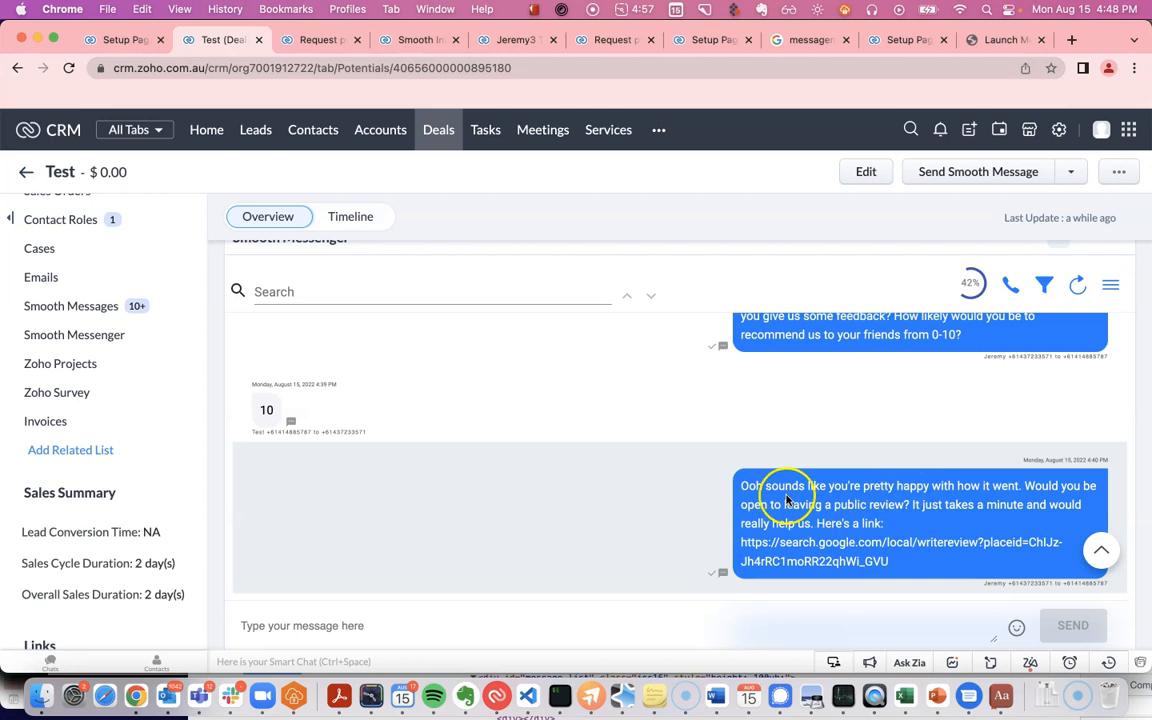
mouse_move(860, 520)
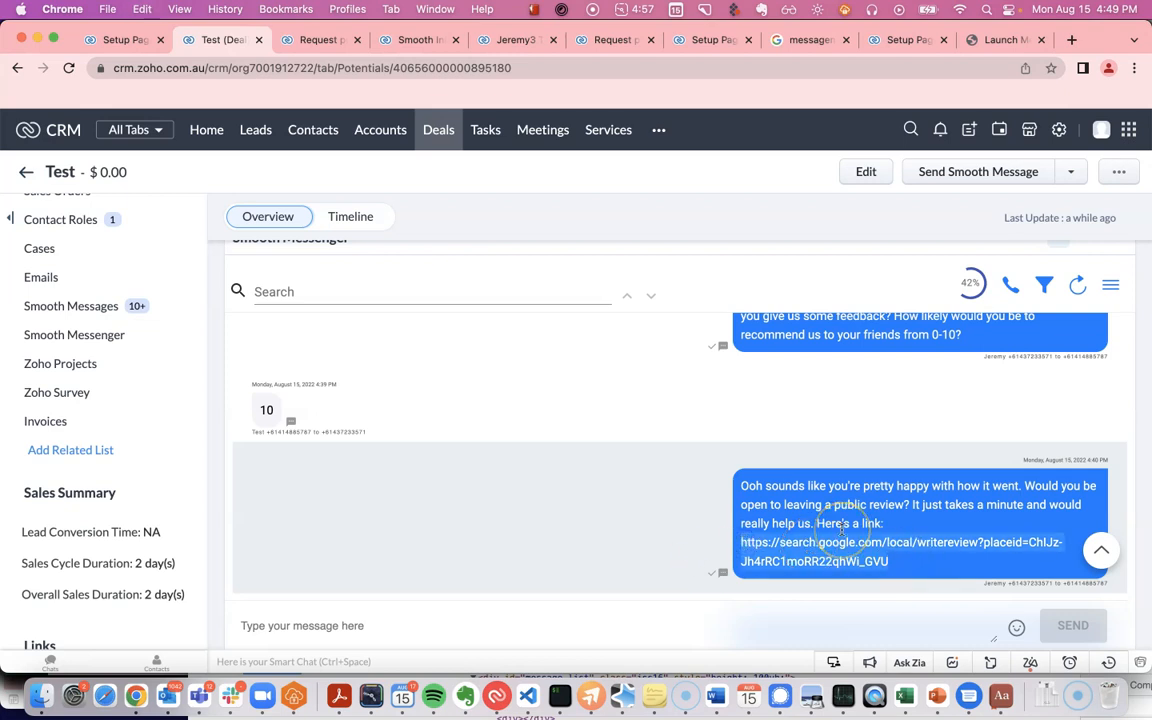
left_click(900, 551)
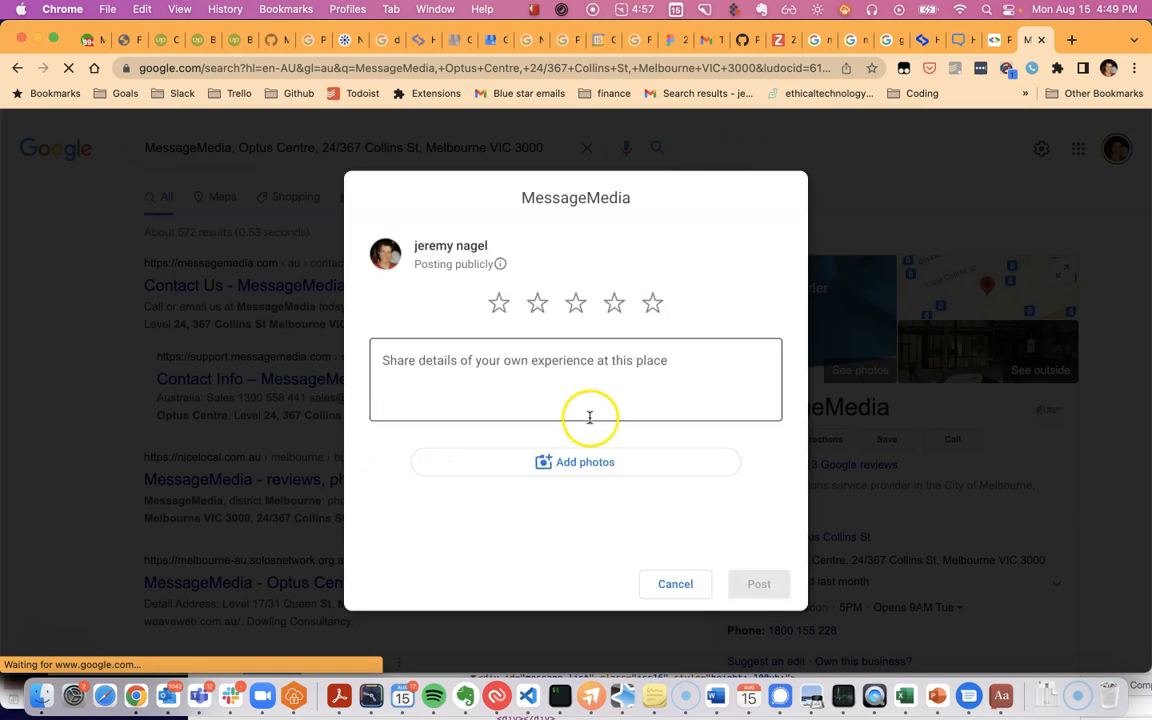
mouse_move(655, 415)
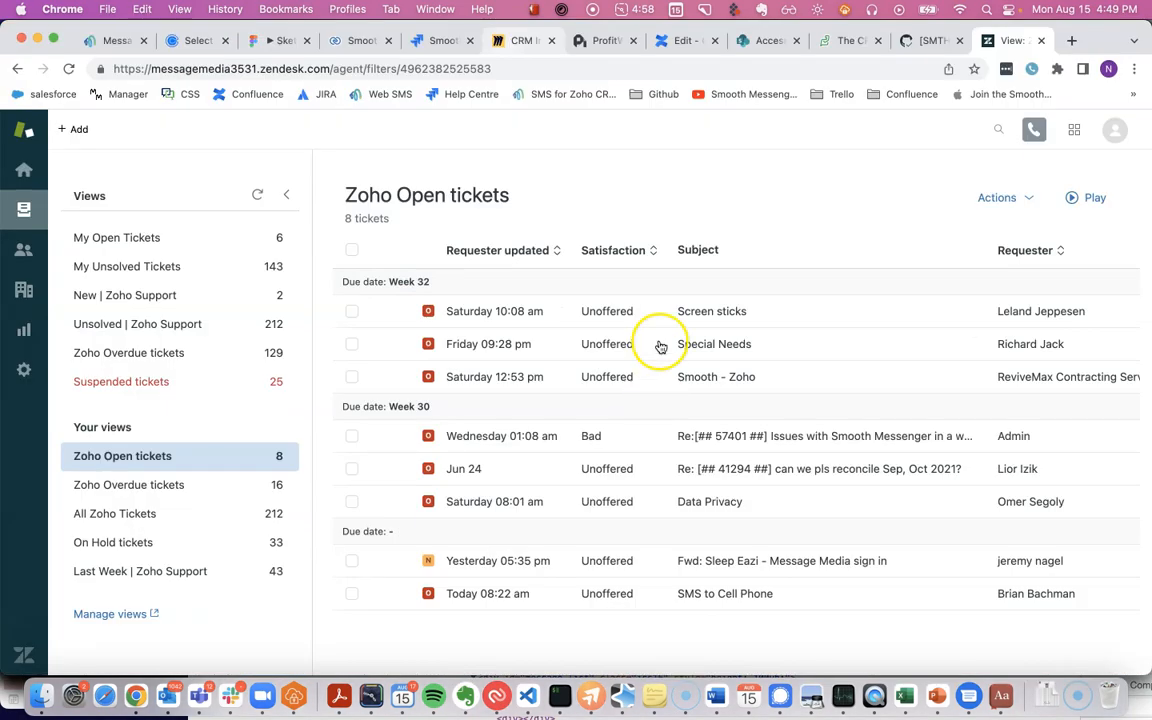
left_click(347, 9)
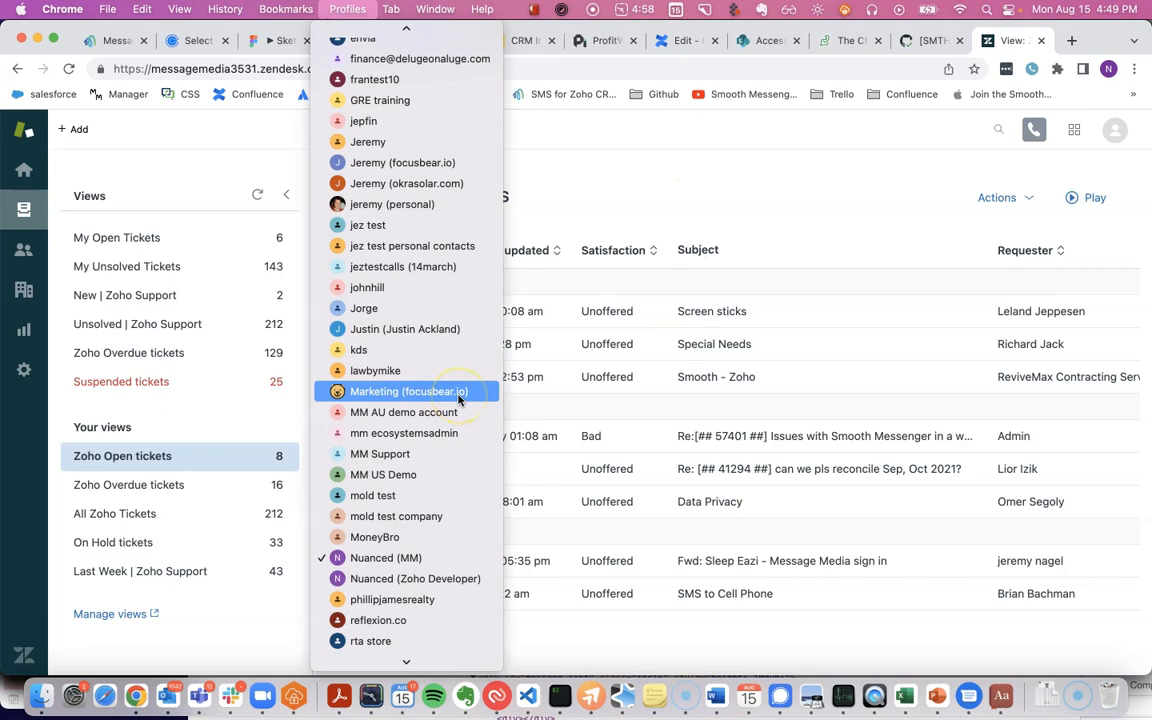
Step: Find the score-4 reply, highlight 'The delivery driver was rude', and return to Overview
scroll("down", 3)
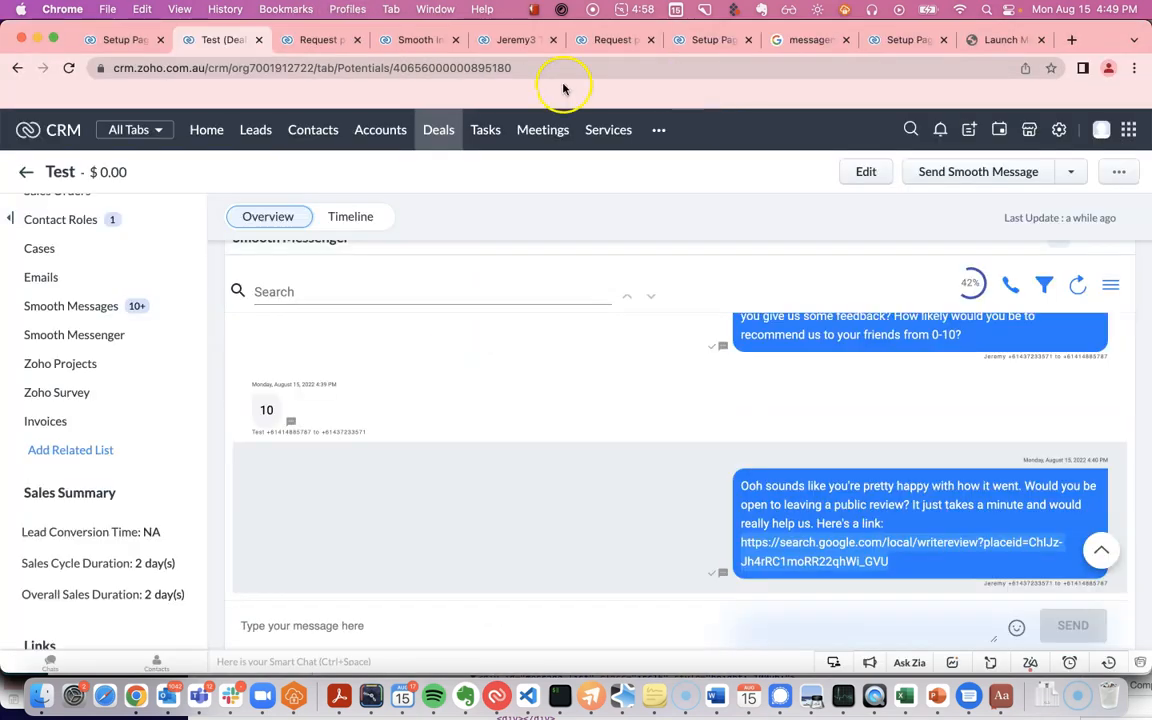
scroll("down", 3)
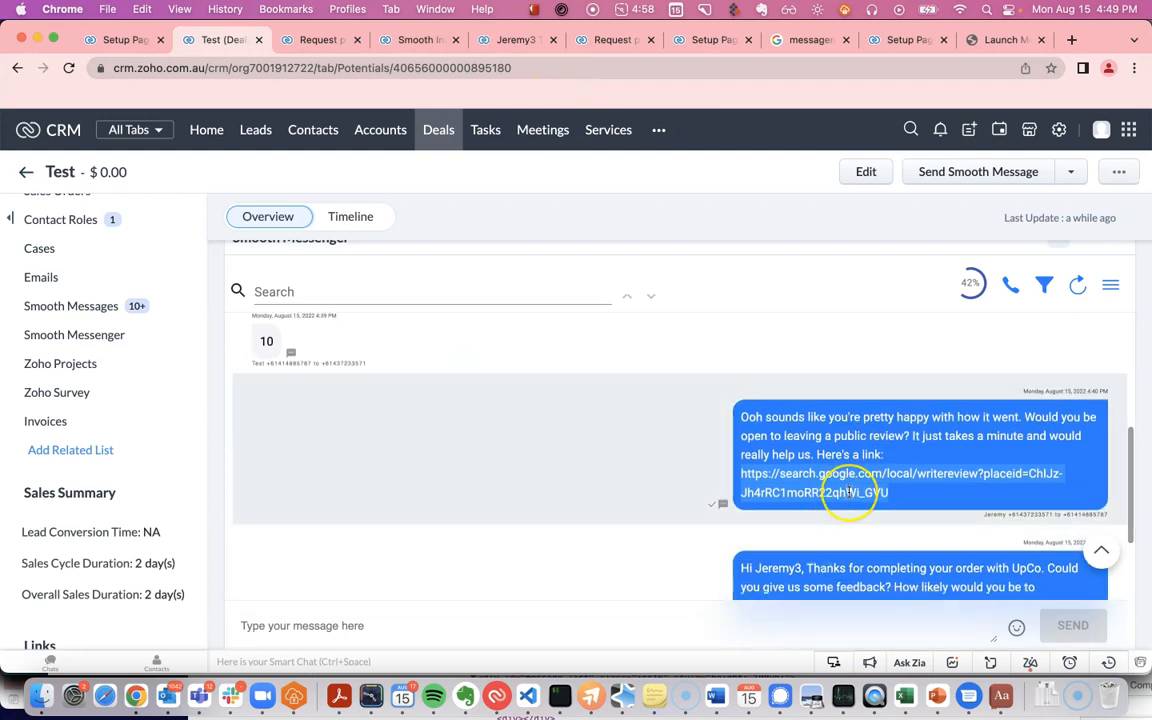
scroll("down", 3)
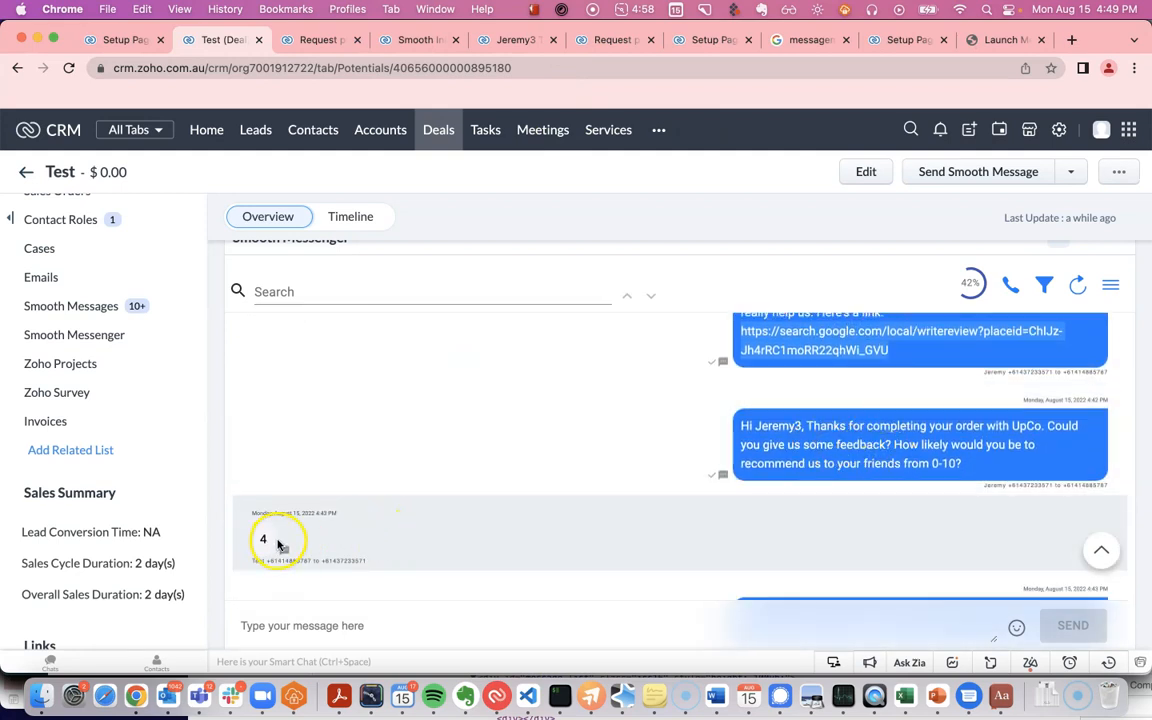
scroll("down", 3)
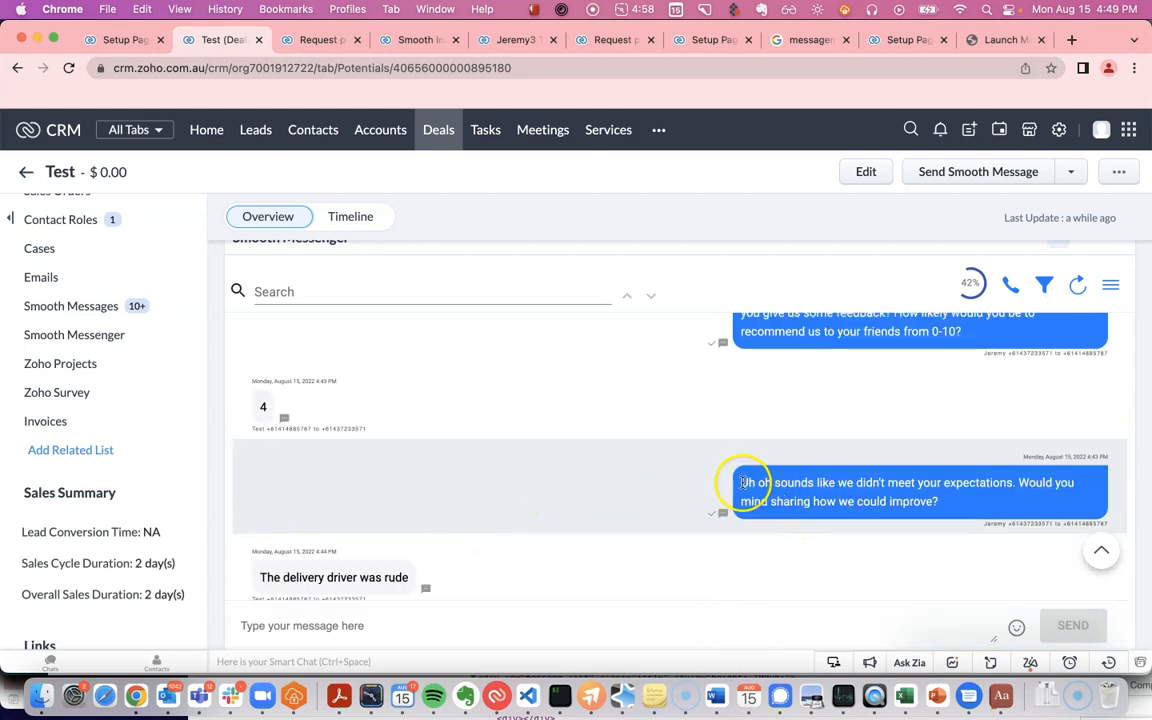
mouse_move(871, 481)
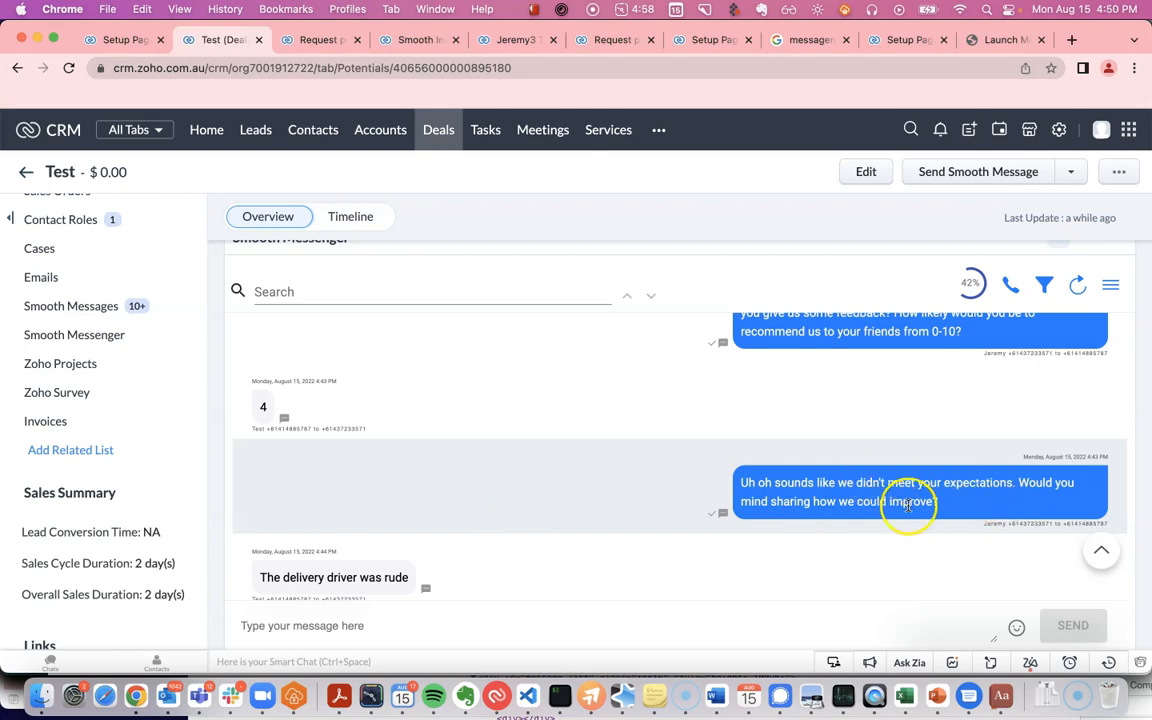
scroll("down", 3)
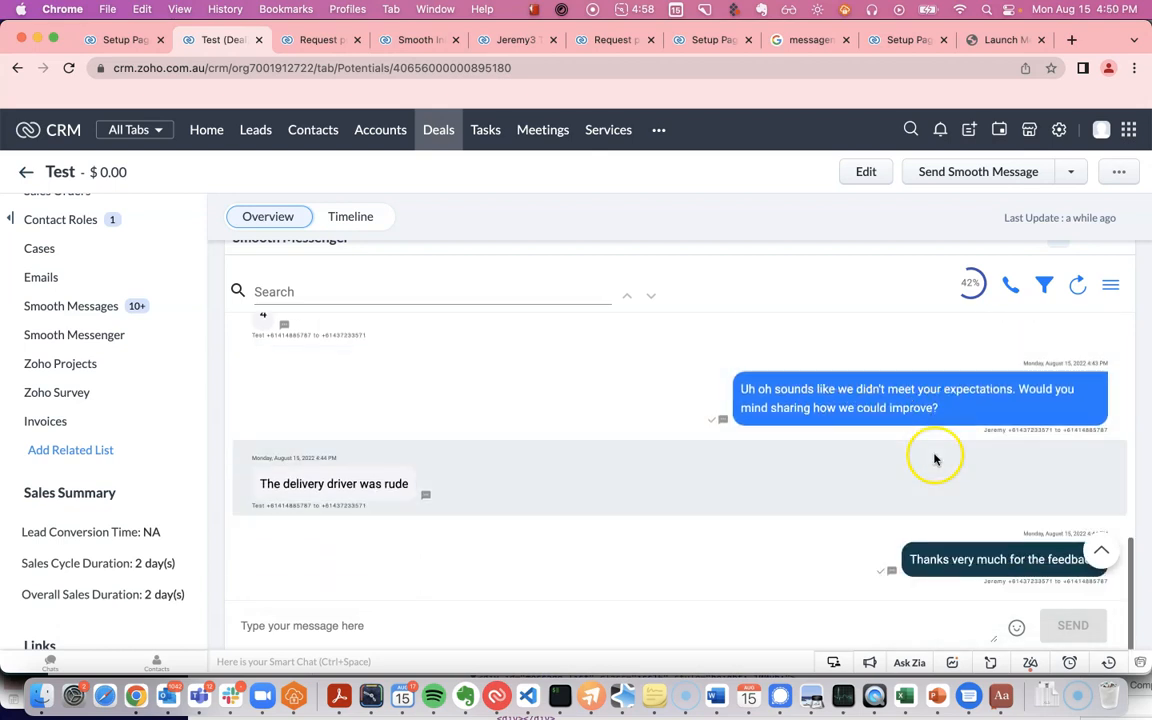
double_click(333, 483)
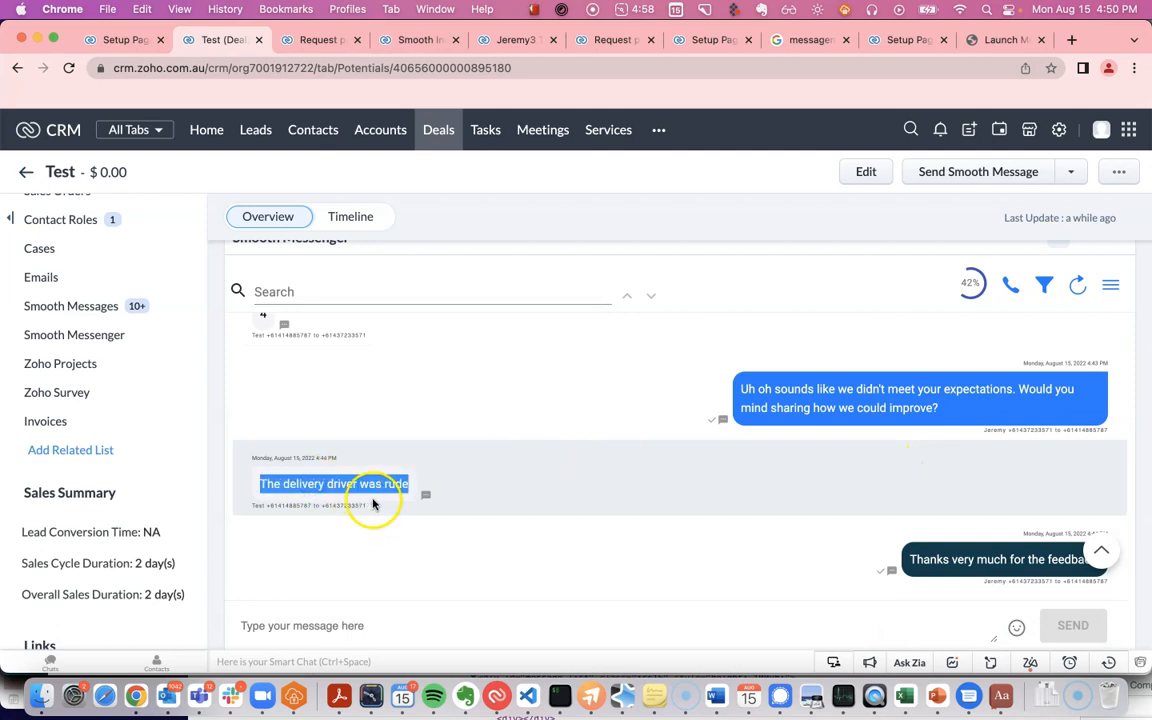
mouse_move(1017, 542)
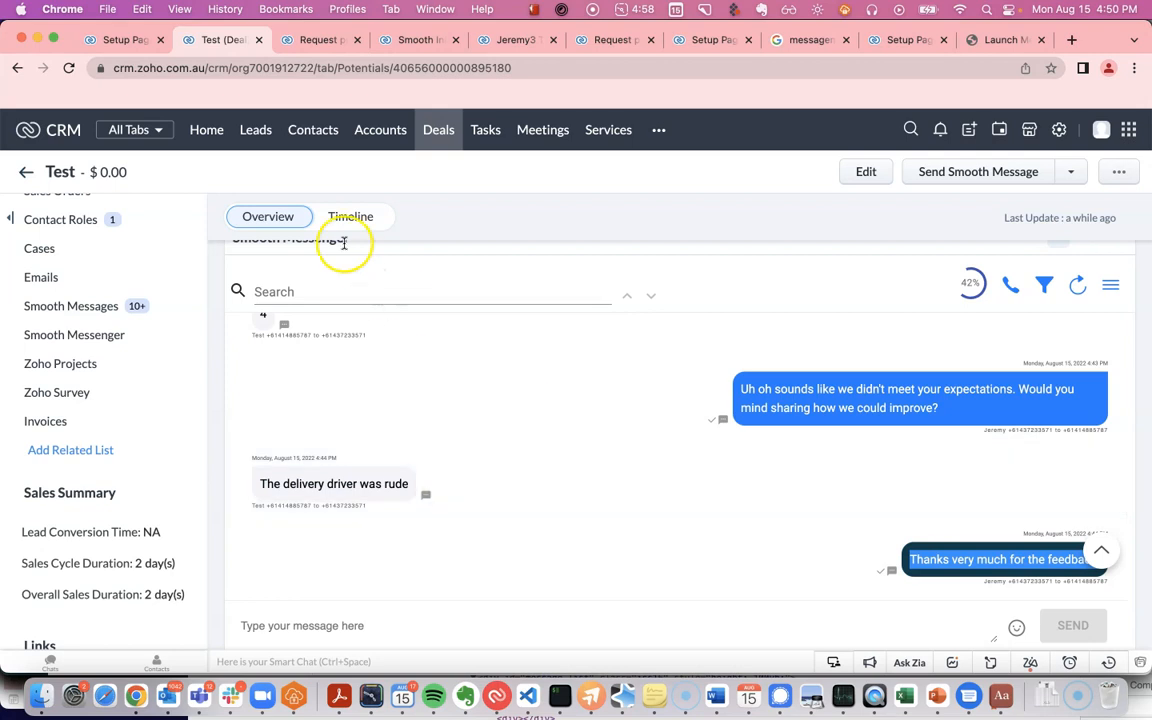
left_click(350, 216)
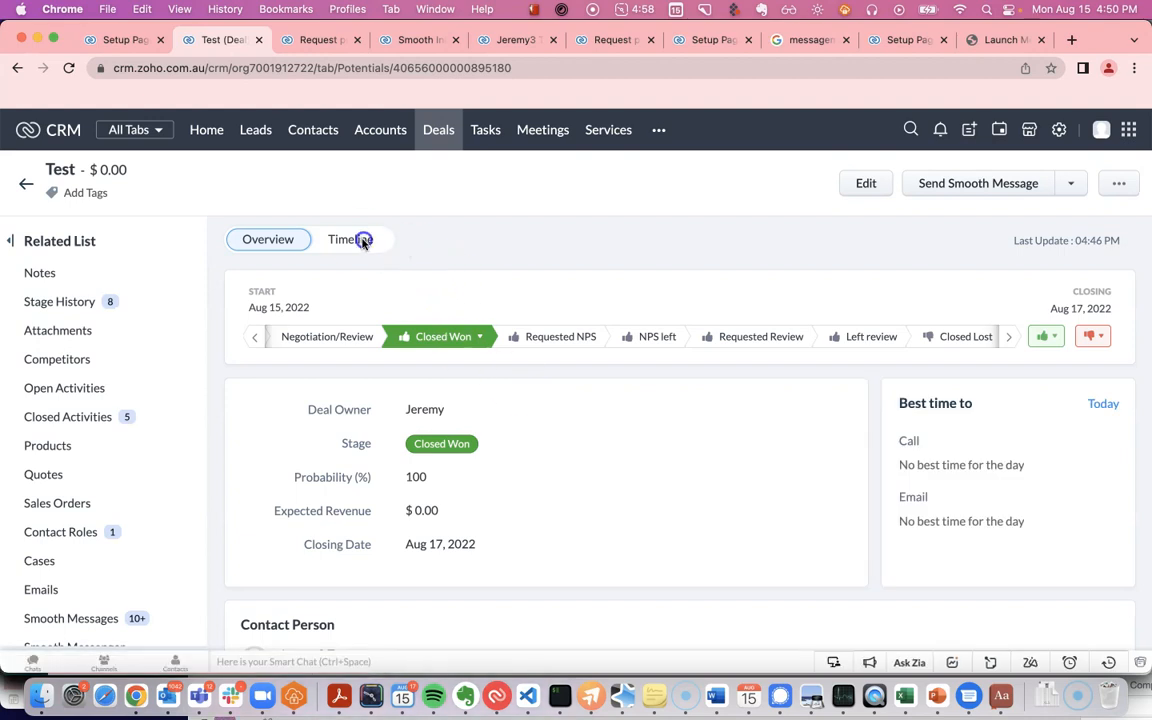
Step: Check the Test deal's Timeline, then confirm NPS score 4 and rude-driver feedback in Deal Information
left_click(350, 239)
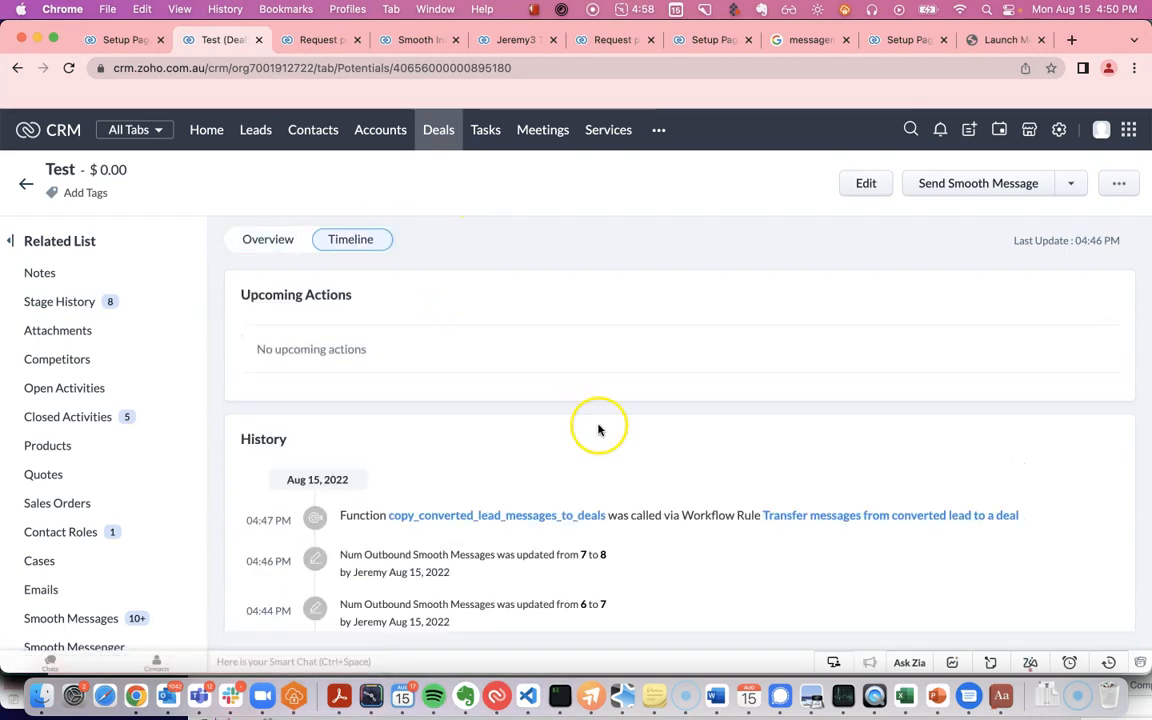
scroll("down", 3)
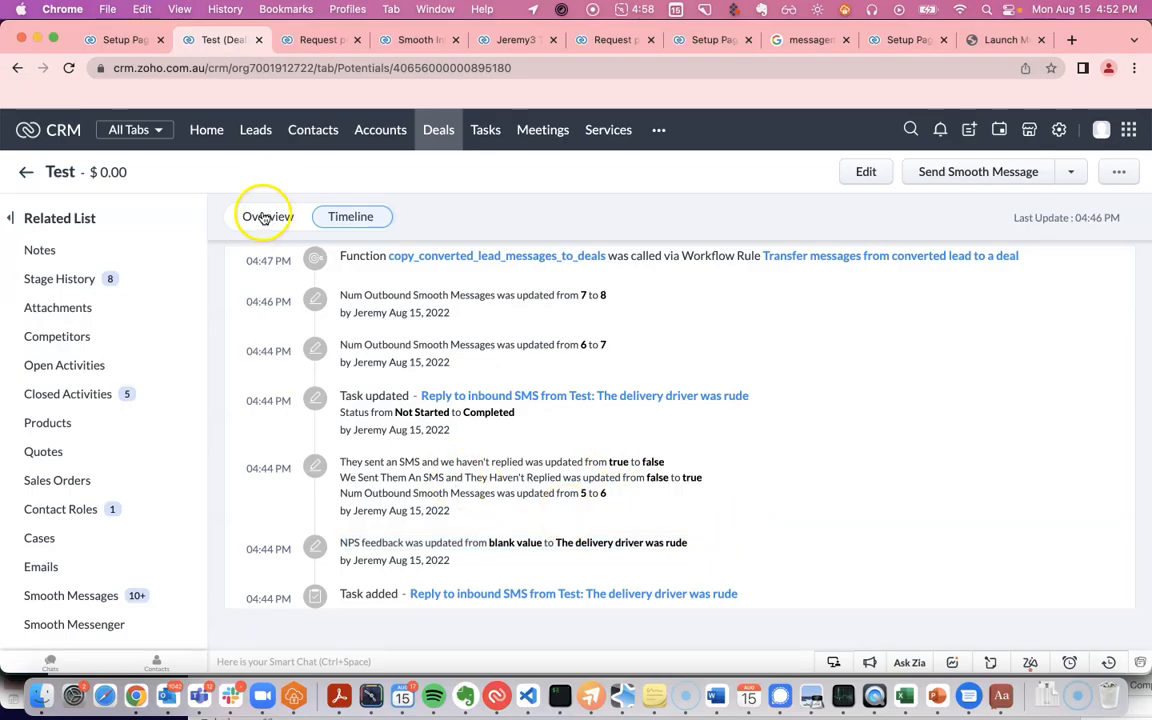
left_click(268, 216)
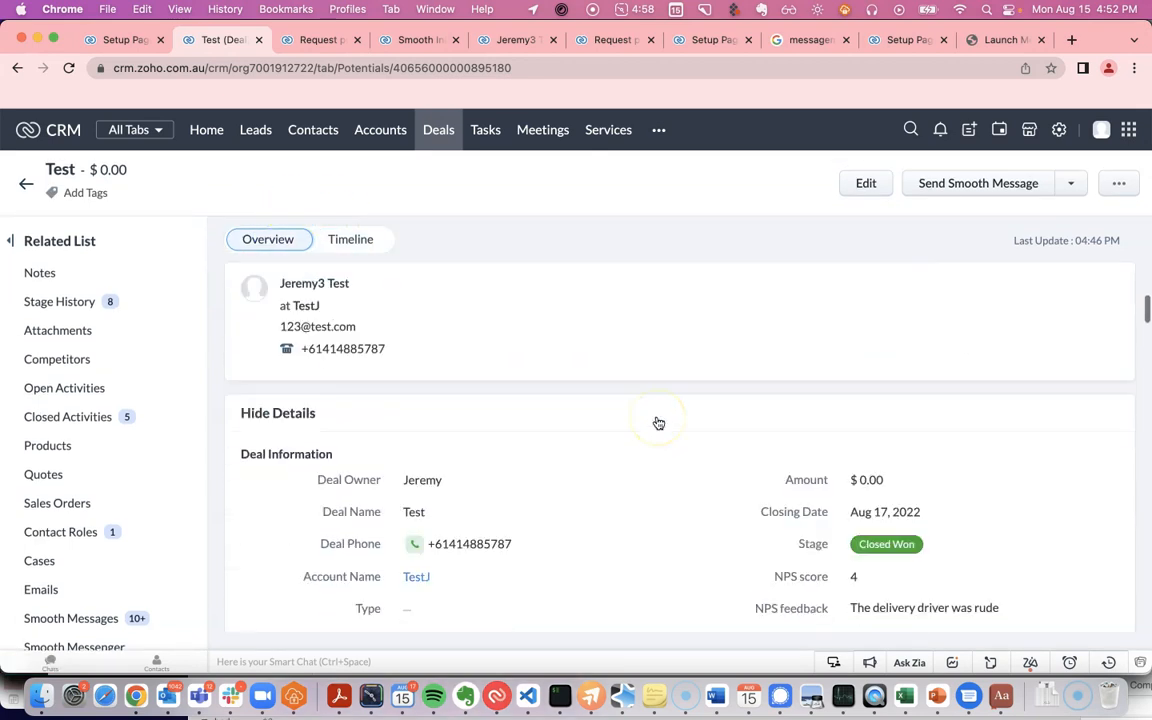
scroll("down", 3)
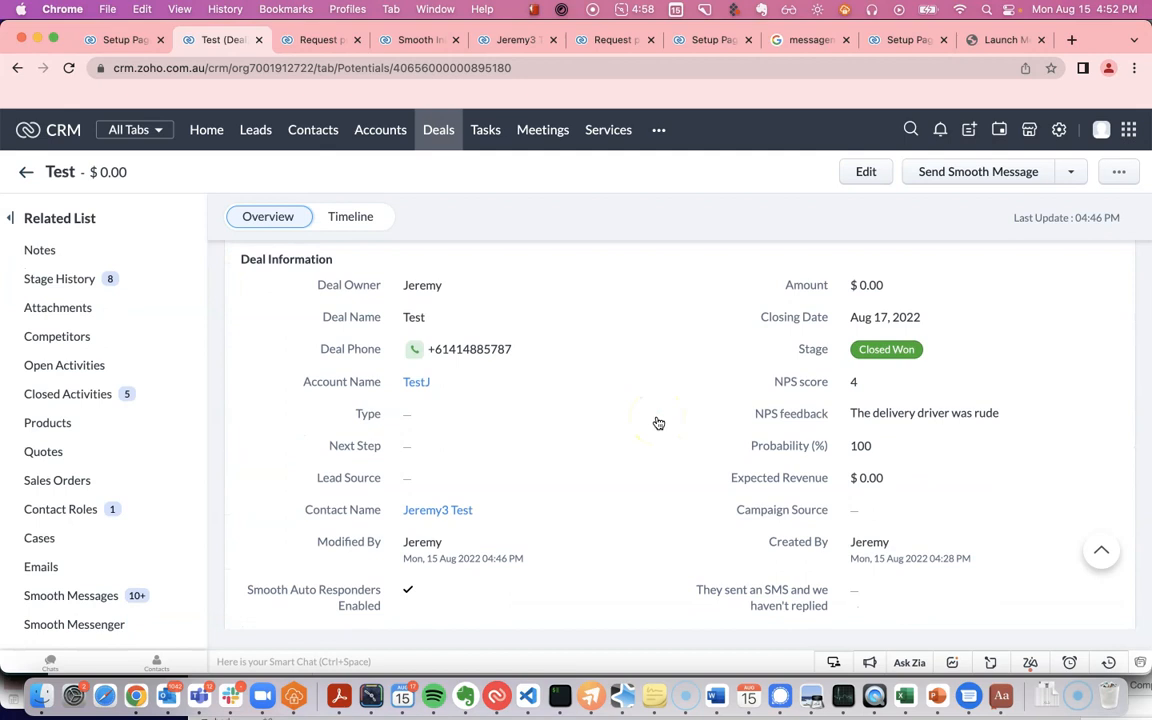
mouse_move(659, 423)
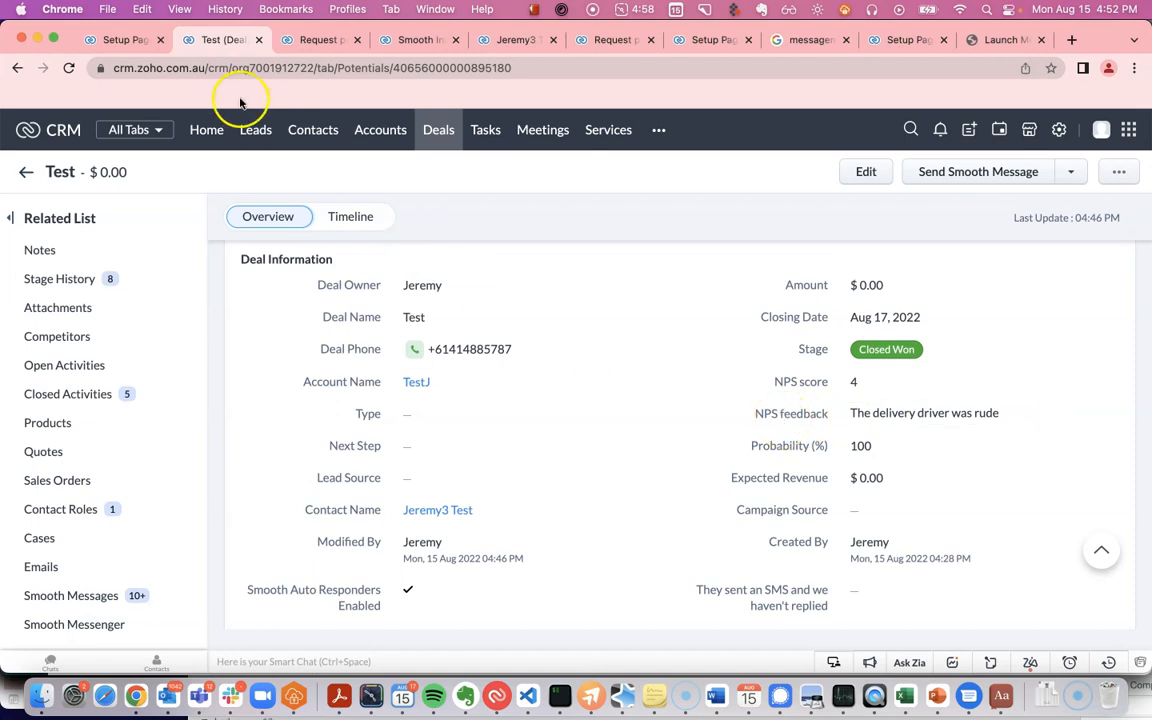
Step: Review the 'Request NPS after closed won' rule's trigger and instant actions, then cancel out
left_click(120, 40)
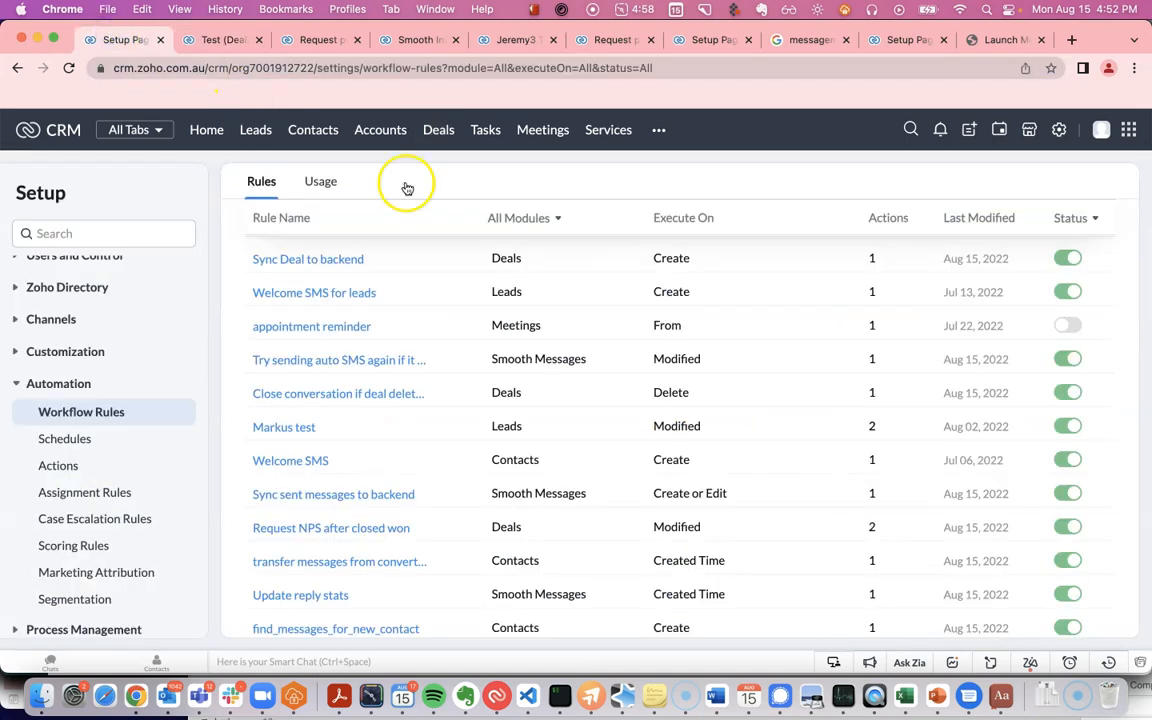
type("nps")
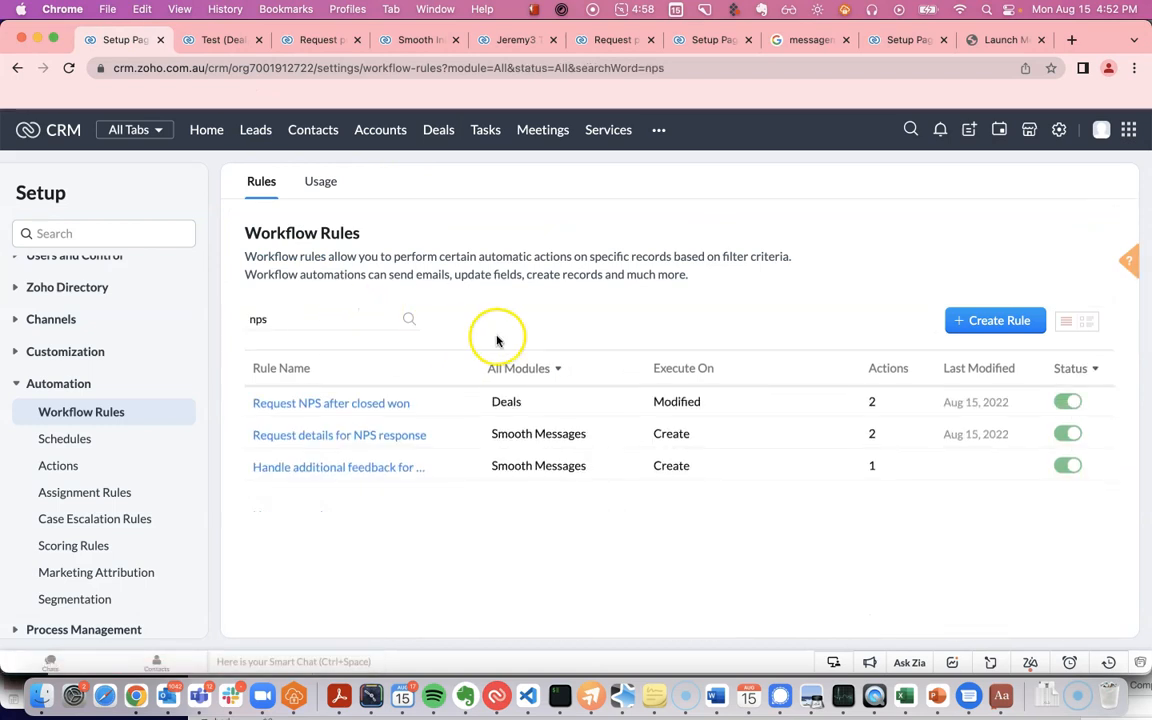
left_click(331, 402)
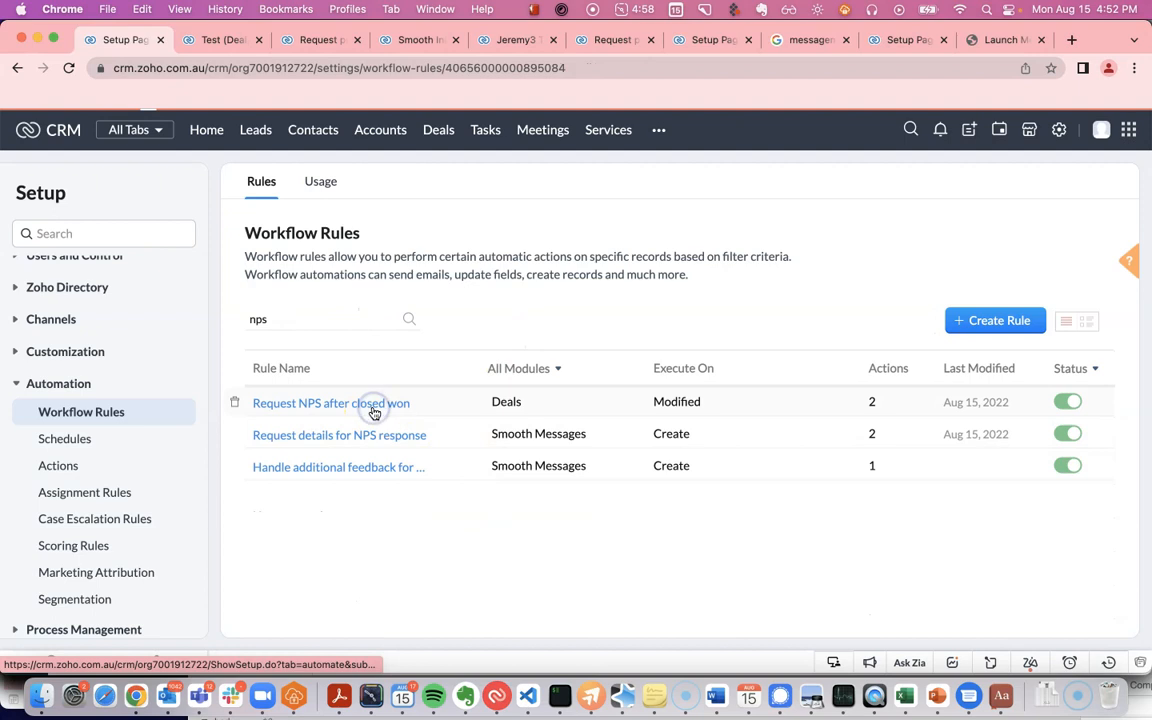
left_click(330, 401)
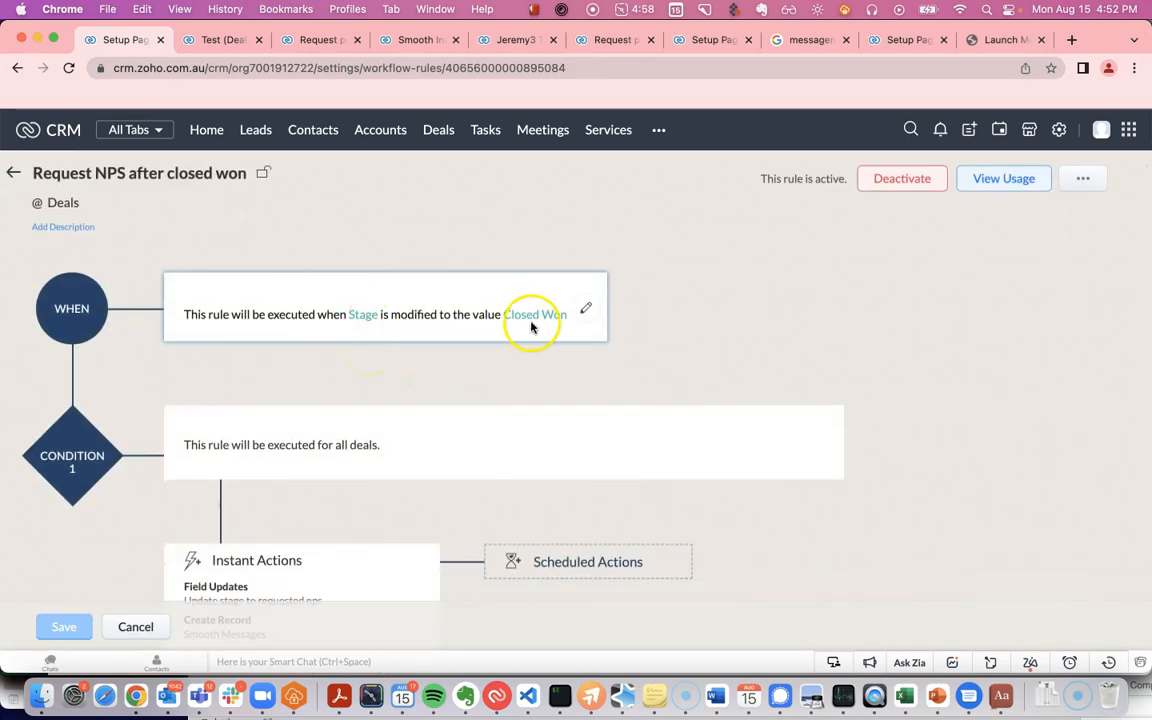
scroll("down", 3)
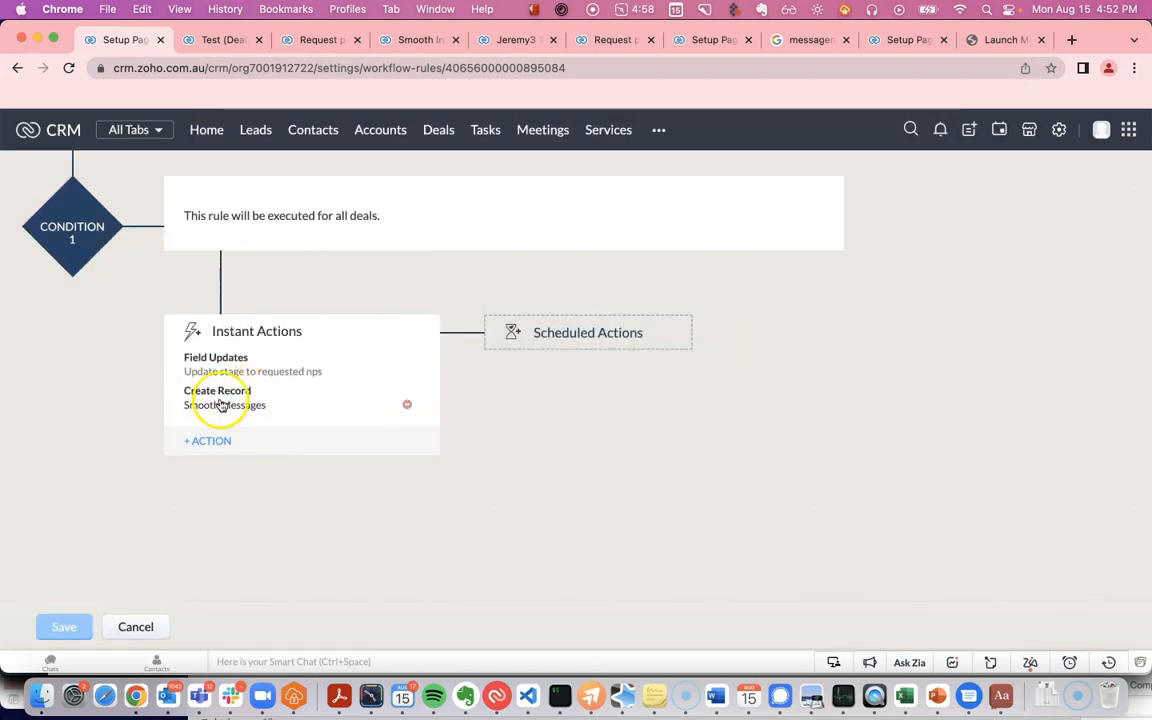
left_click(217, 397)
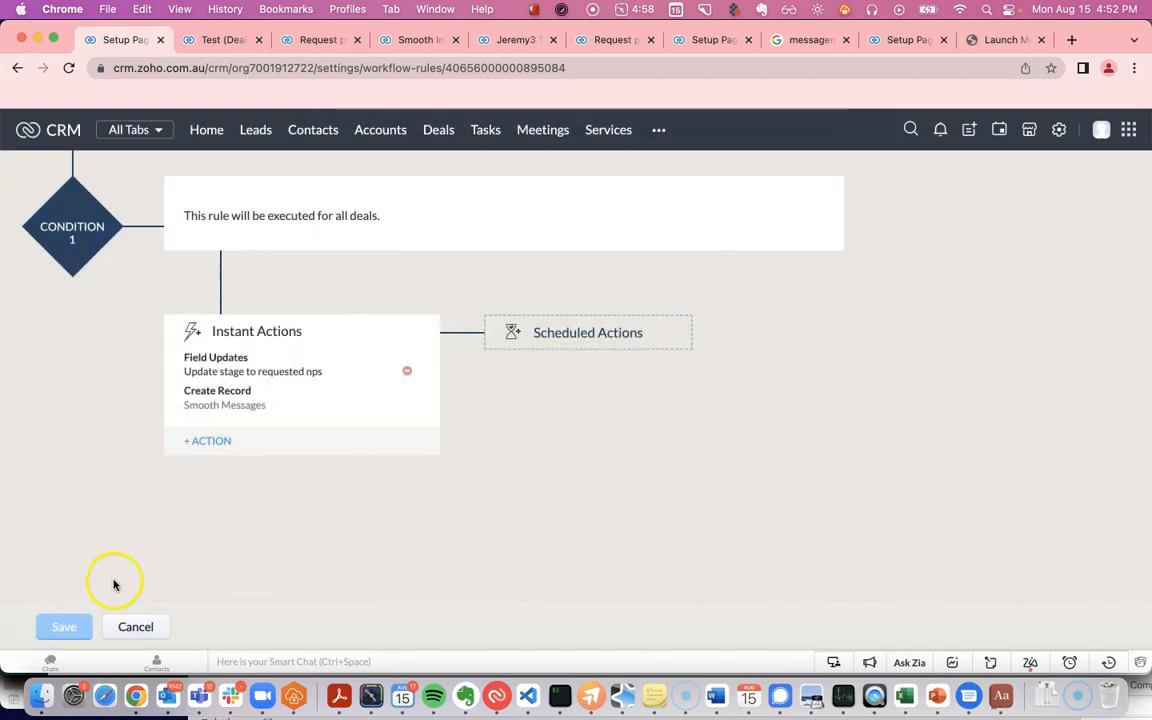
left_click(135, 626)
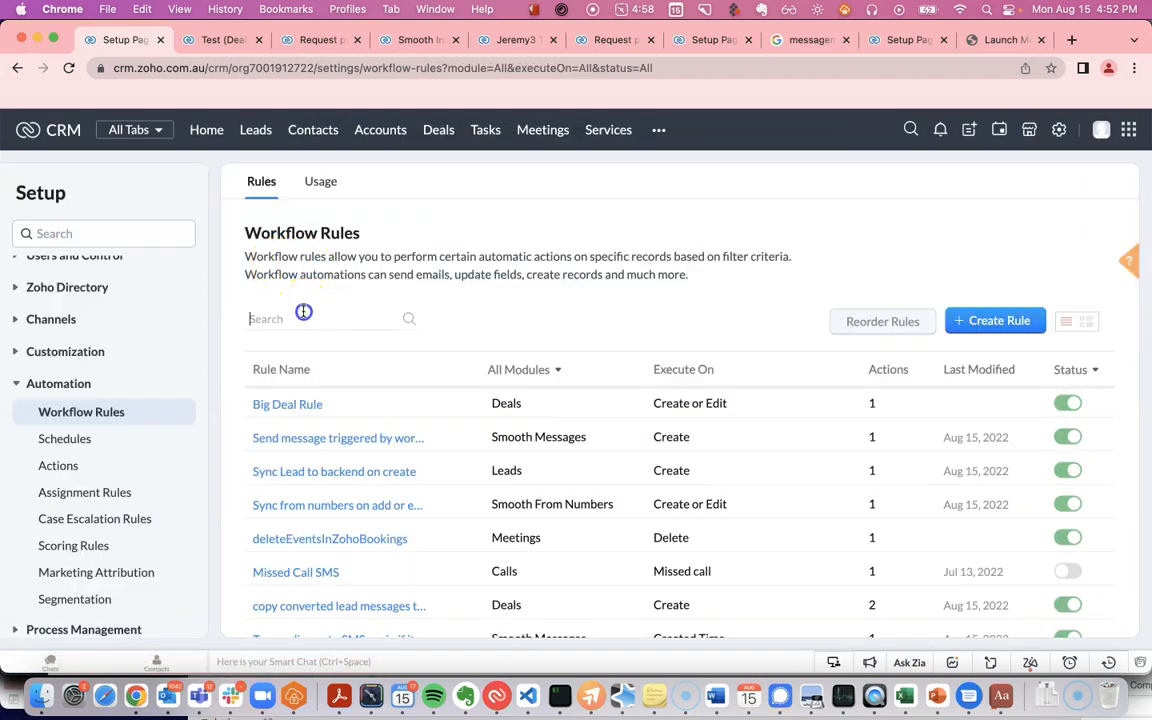
Step: Open the 'Request details for NPS response' rule and inspect its score-9-or-10 condition
type("nps")
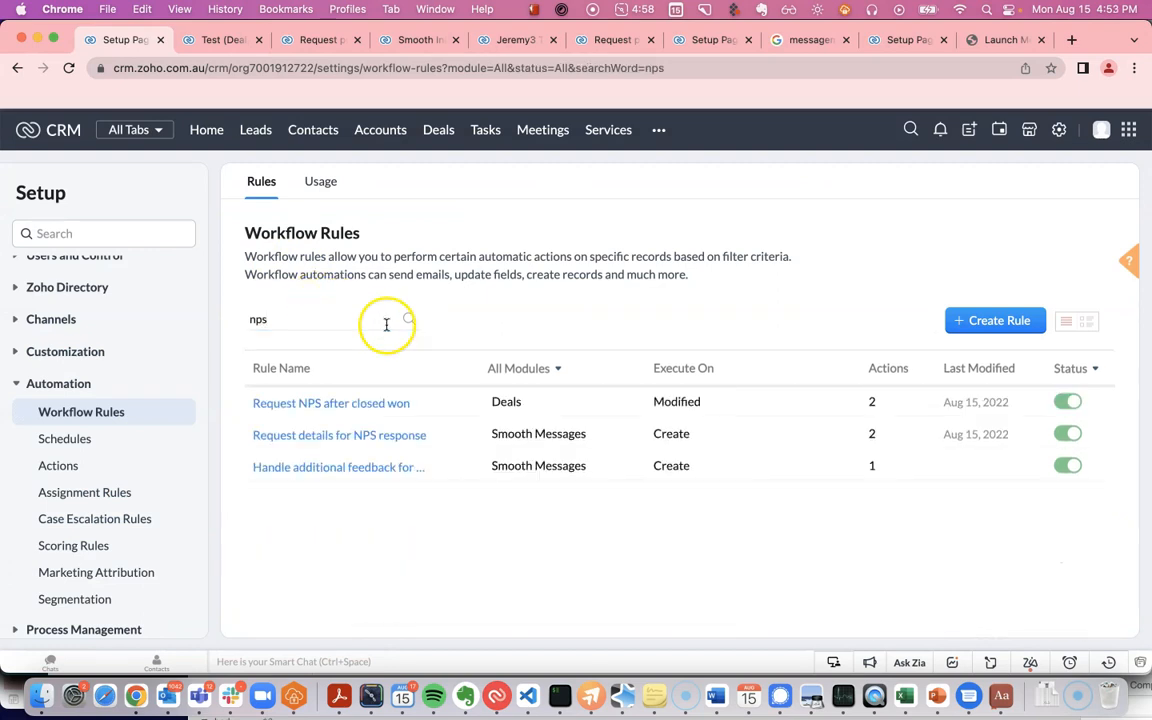
left_click(339, 434)
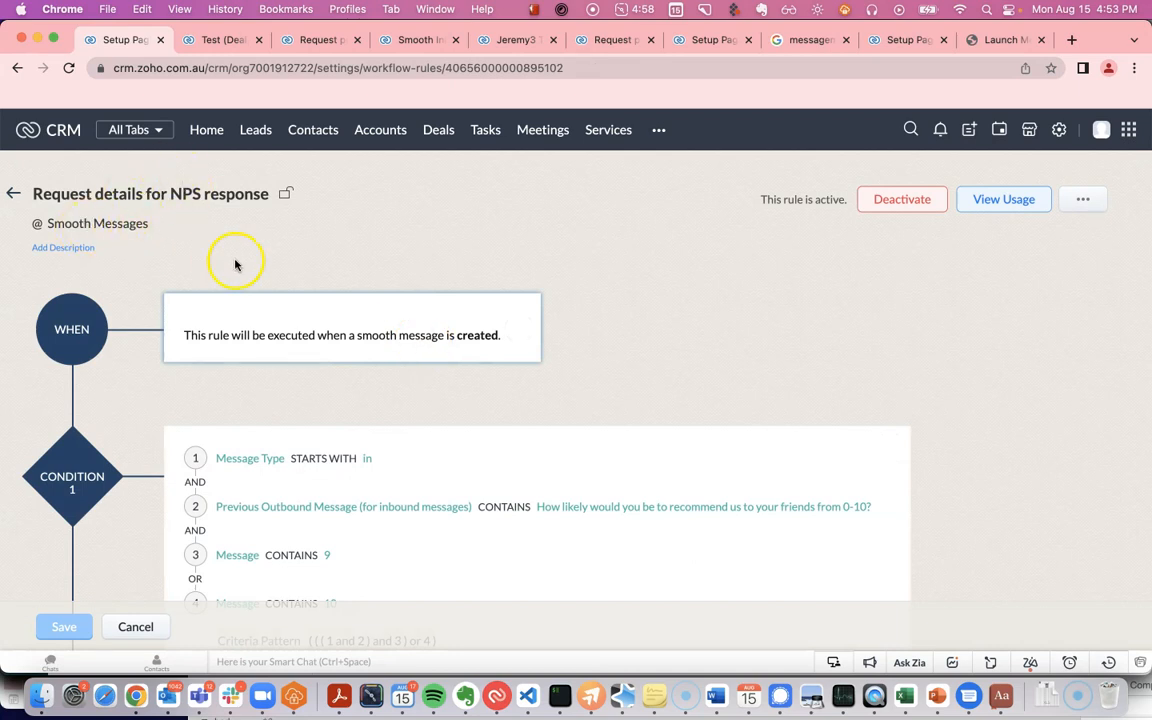
scroll("down", 3)
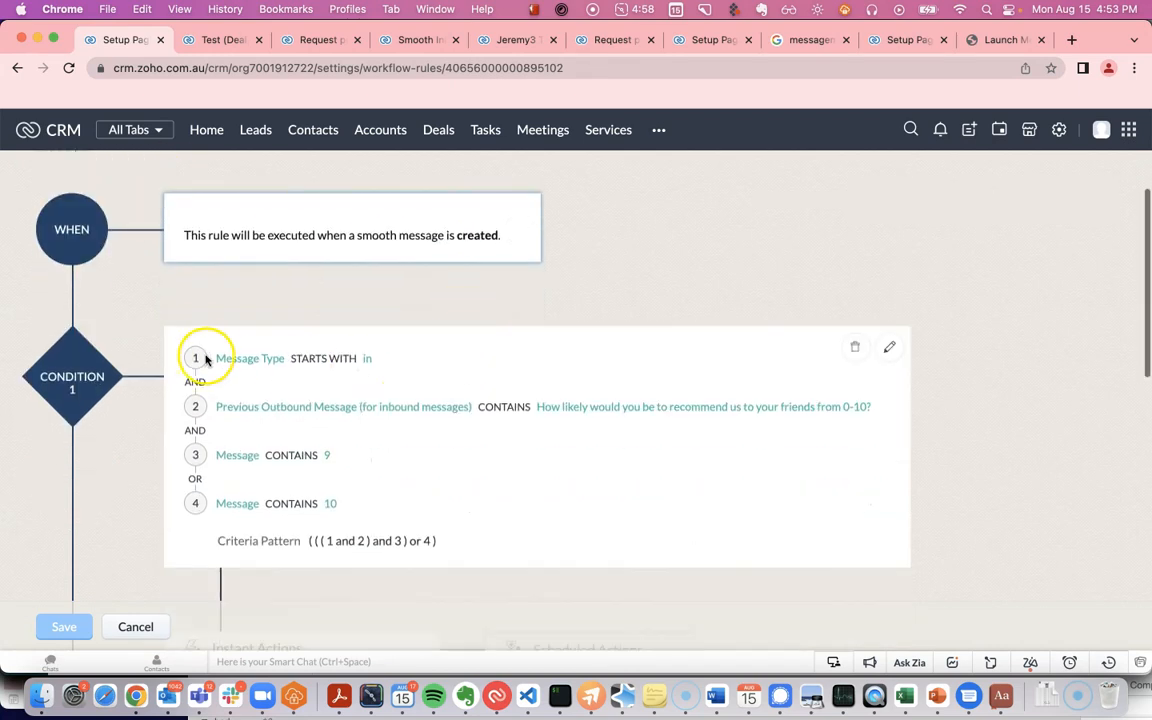
left_click(250, 358)
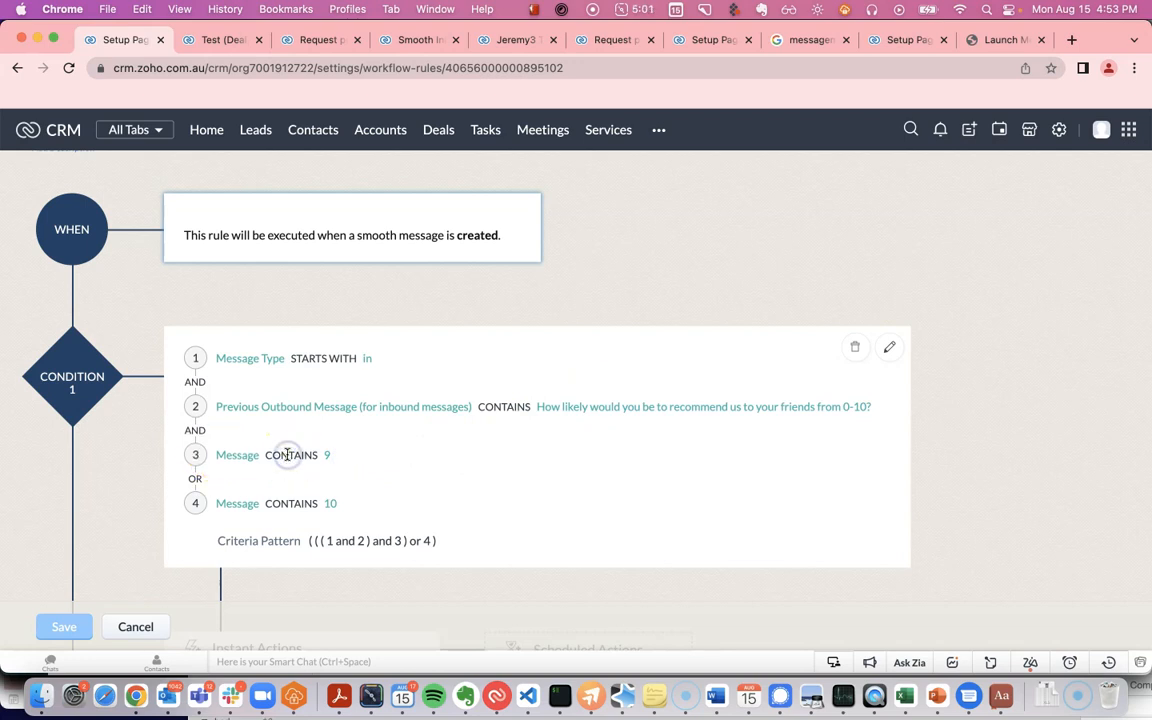
double_click(291, 455)
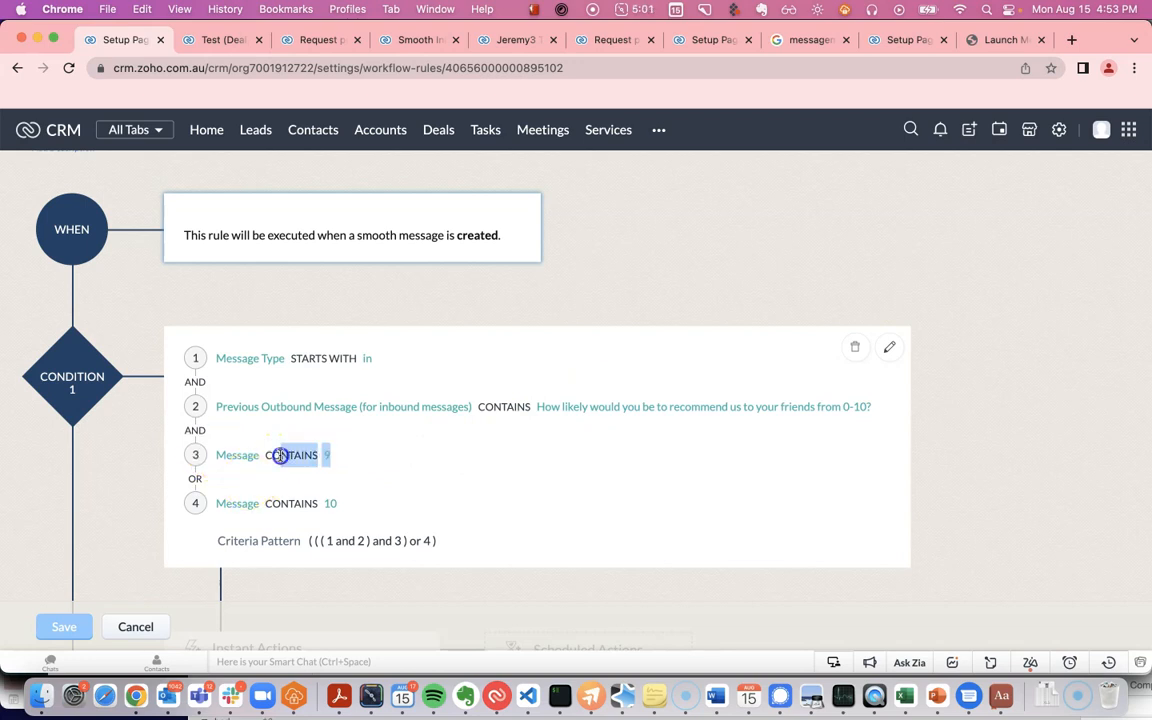
scroll("down", 3)
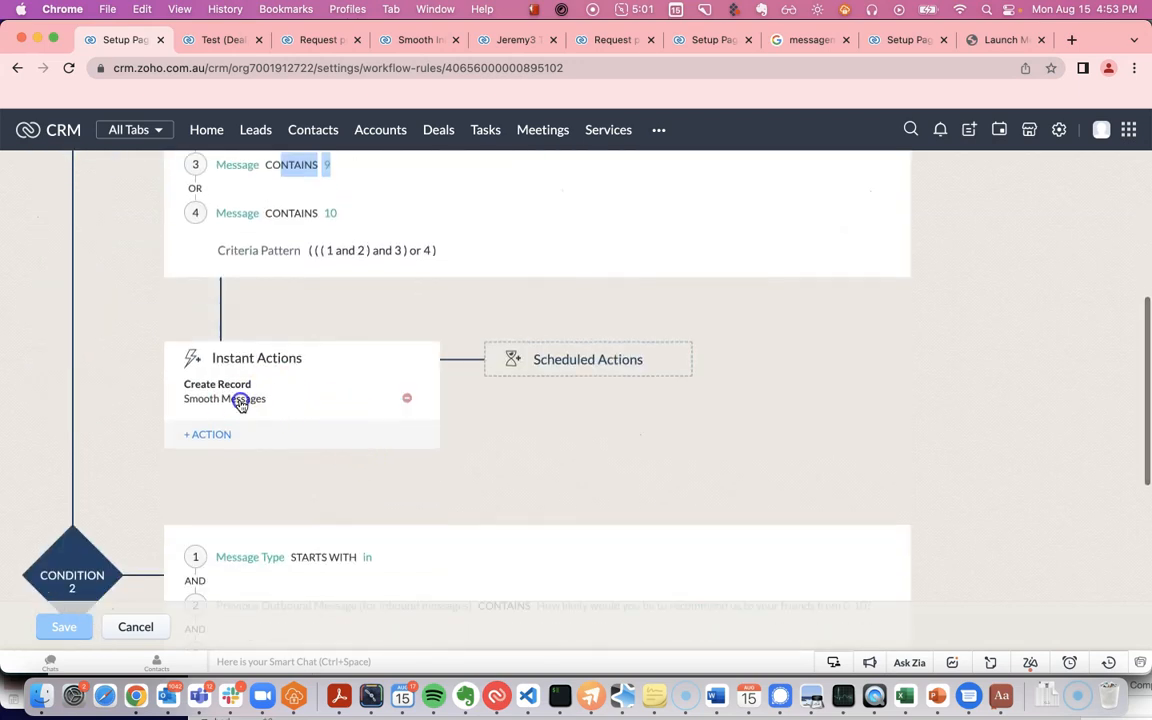
Step: Inspect the create-record action's public review message and Last_Inbound_Message field update, then cancel
left_click(232, 398)
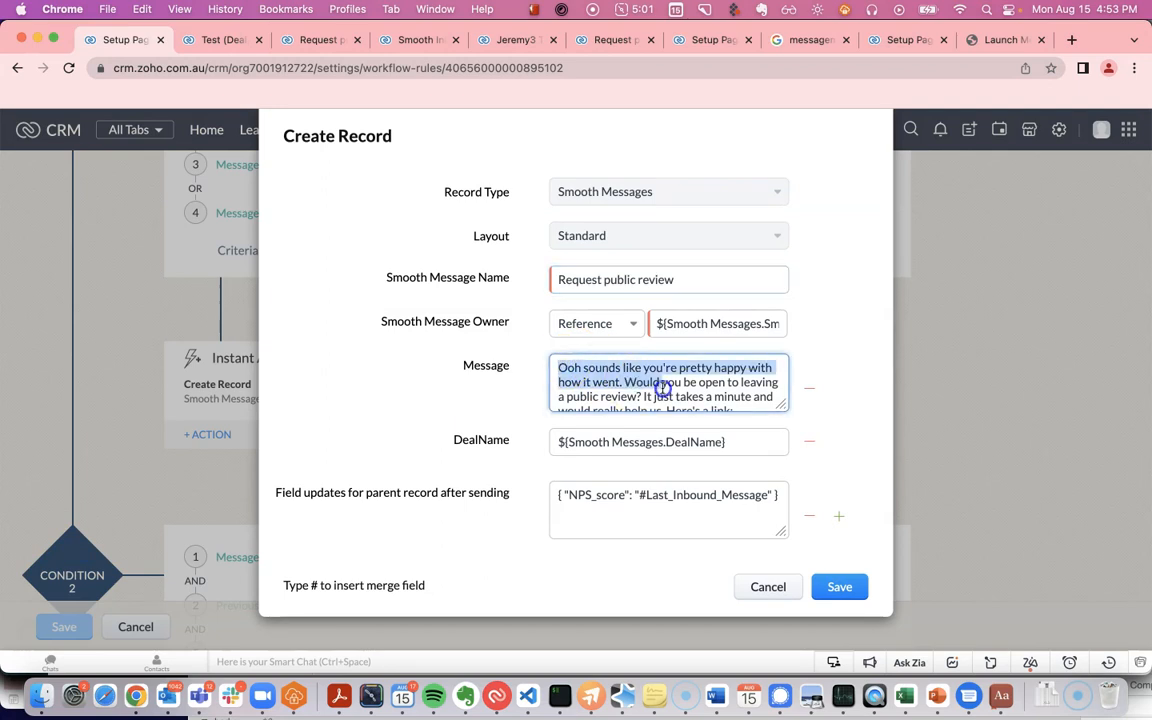
left_click(646, 382)
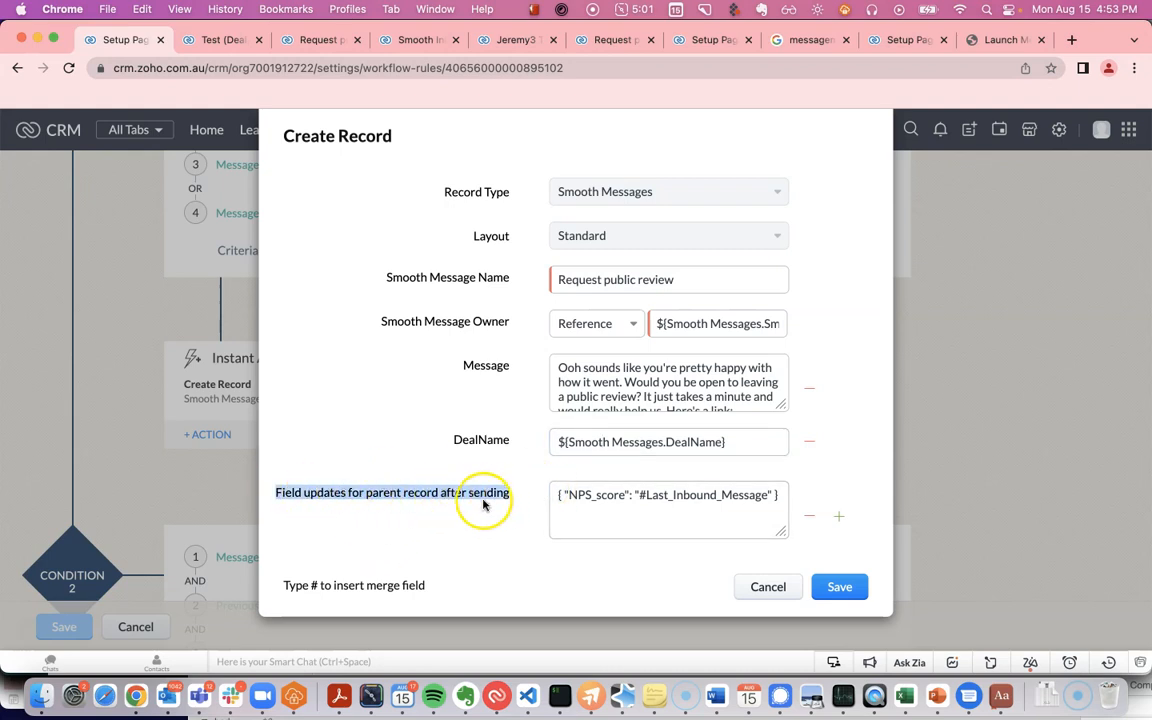
left_click(668, 494)
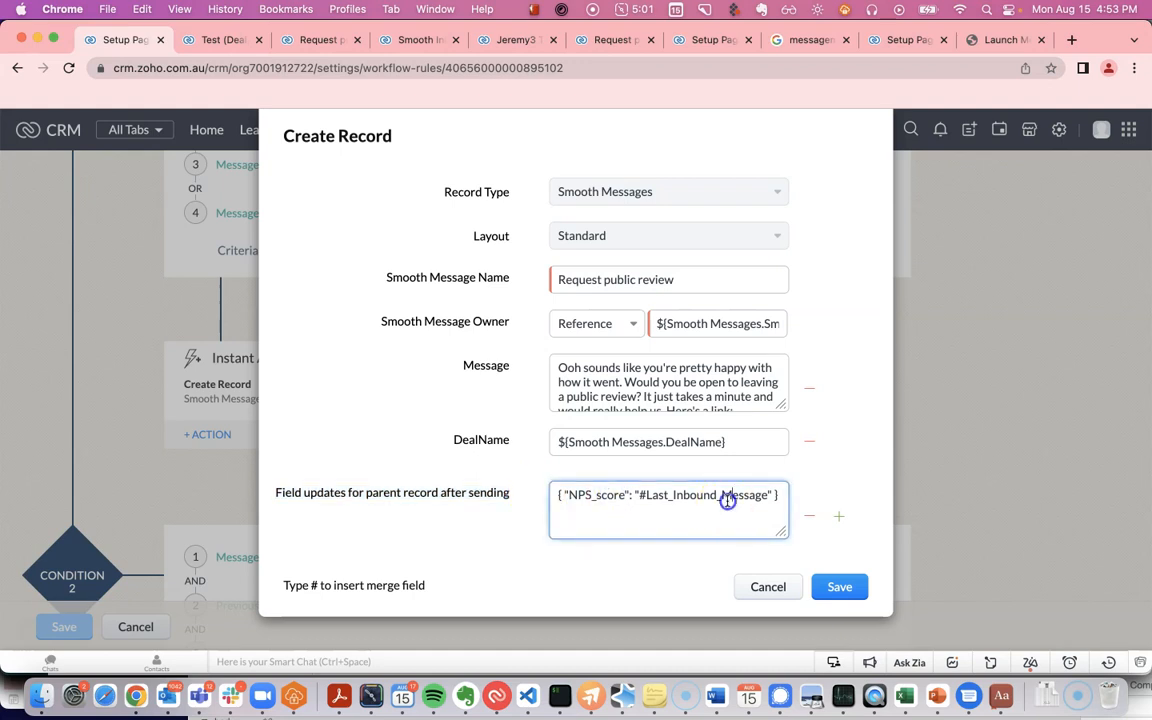
double_click(700, 495)
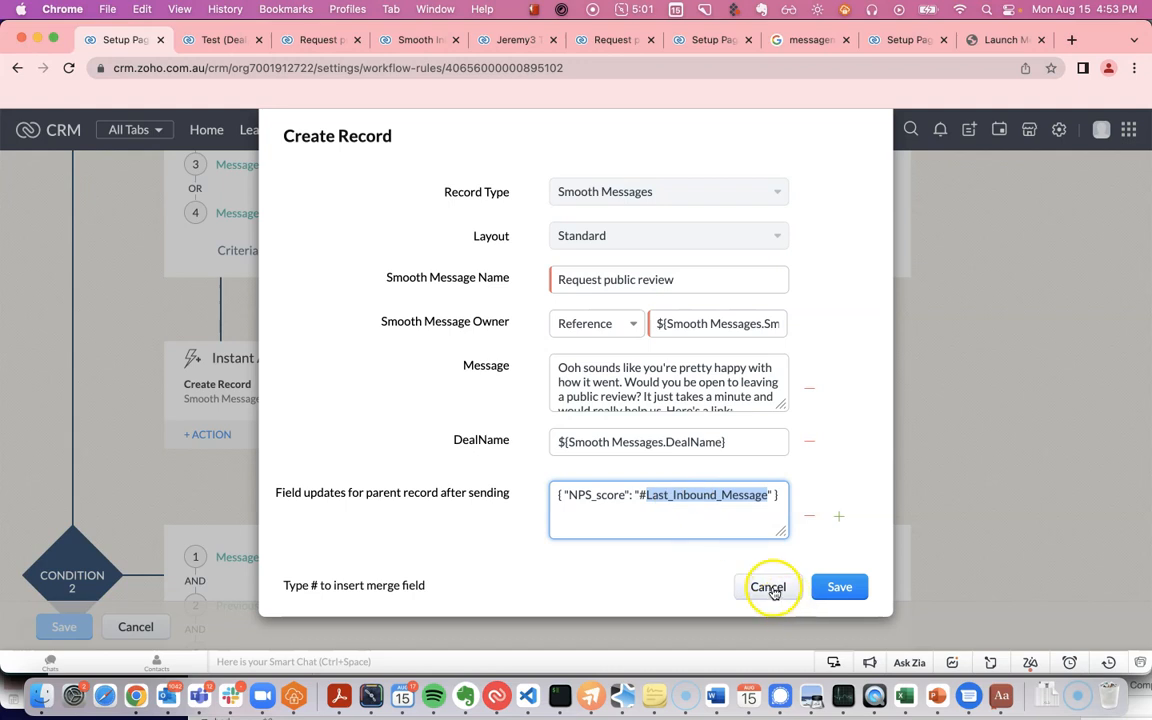
left_click(768, 587)
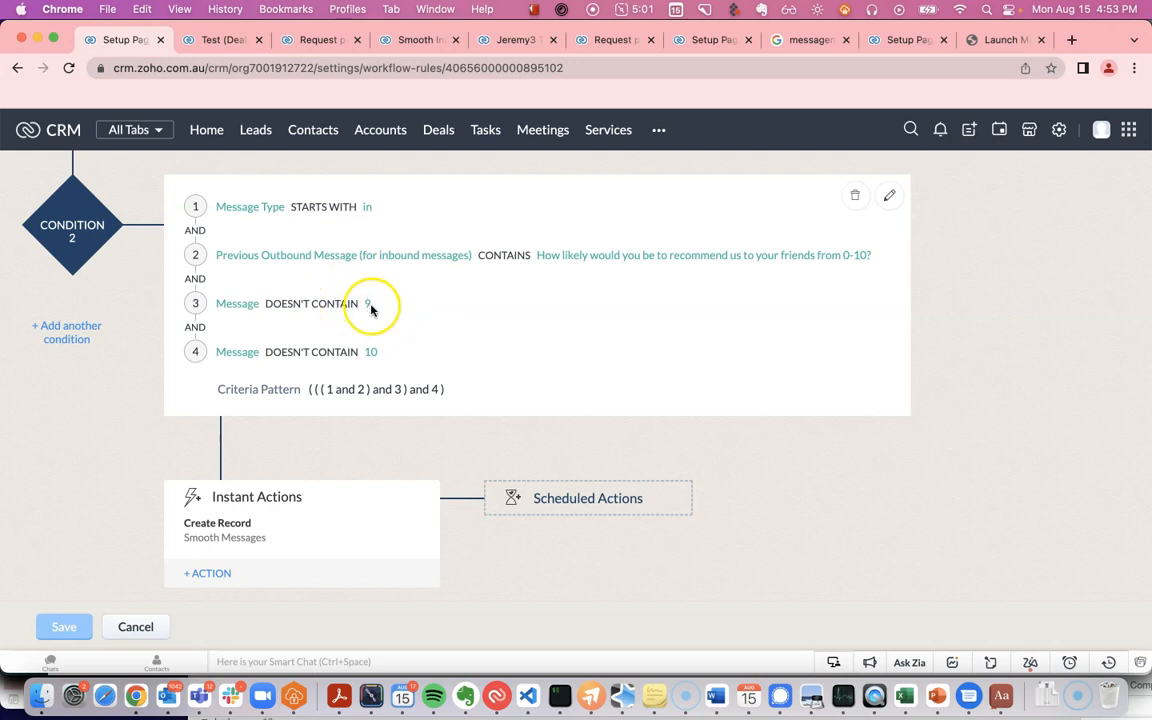
mouse_move(88, 555)
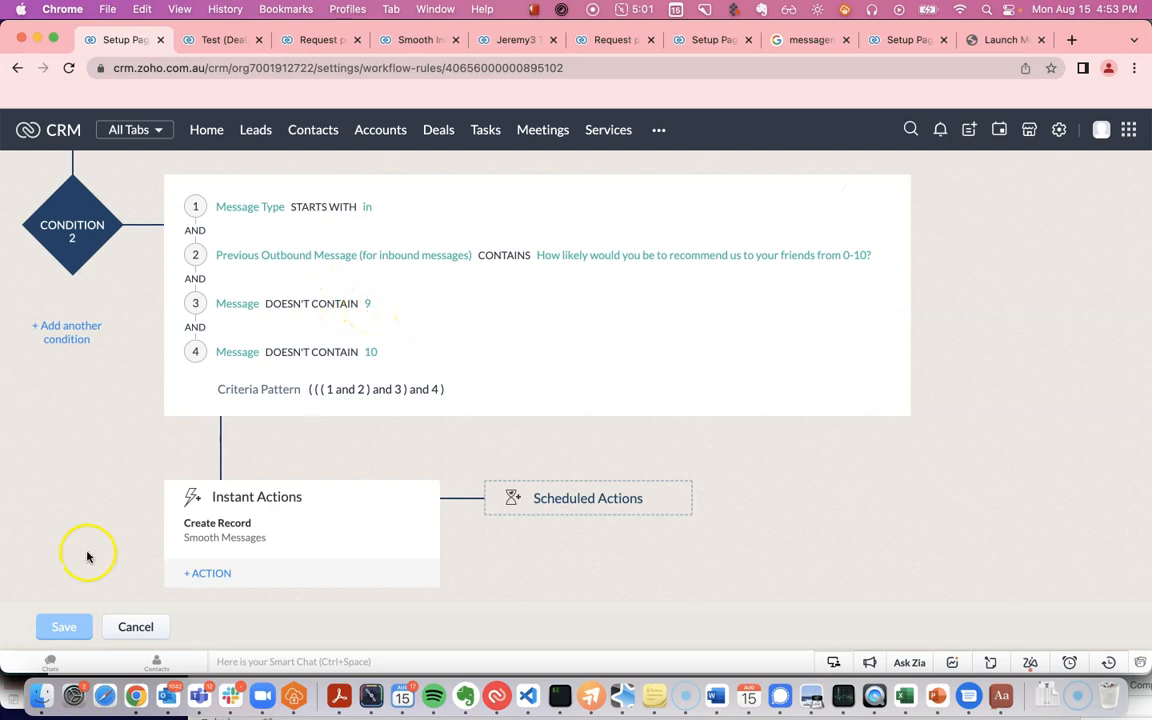
mouse_move(245, 544)
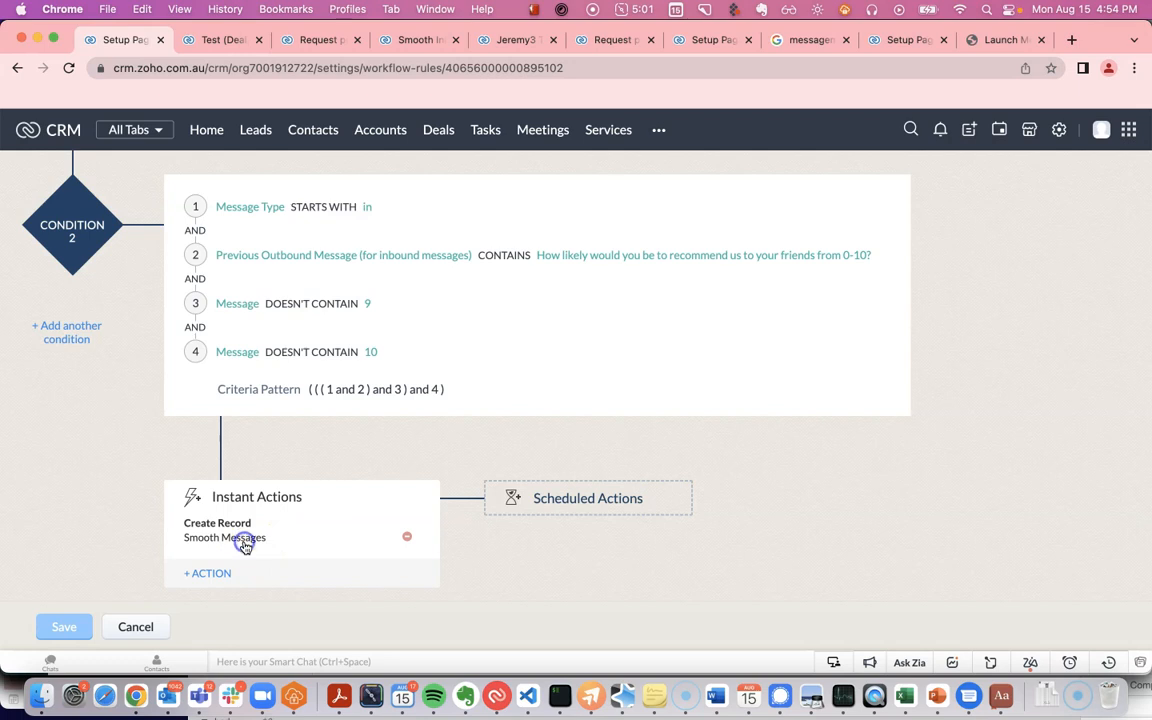
Step: View the 'NPS follow up - low score' improvement question message, then close the action
left_click(223, 537)
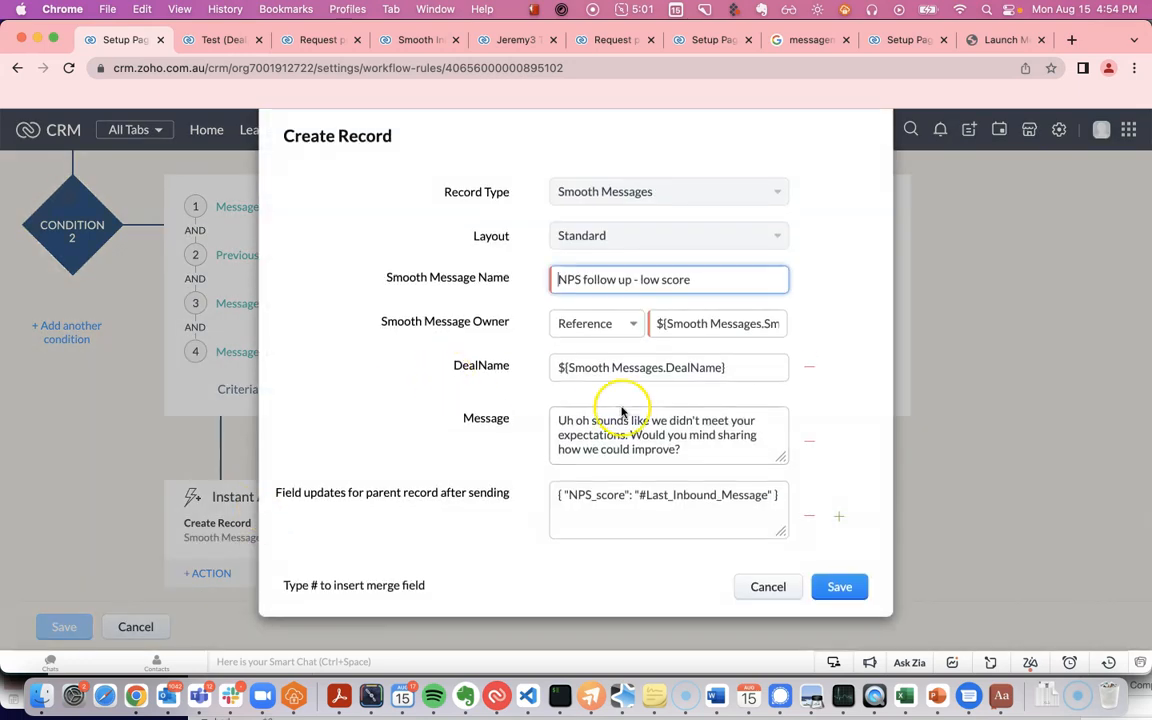
triple_click(668, 434)
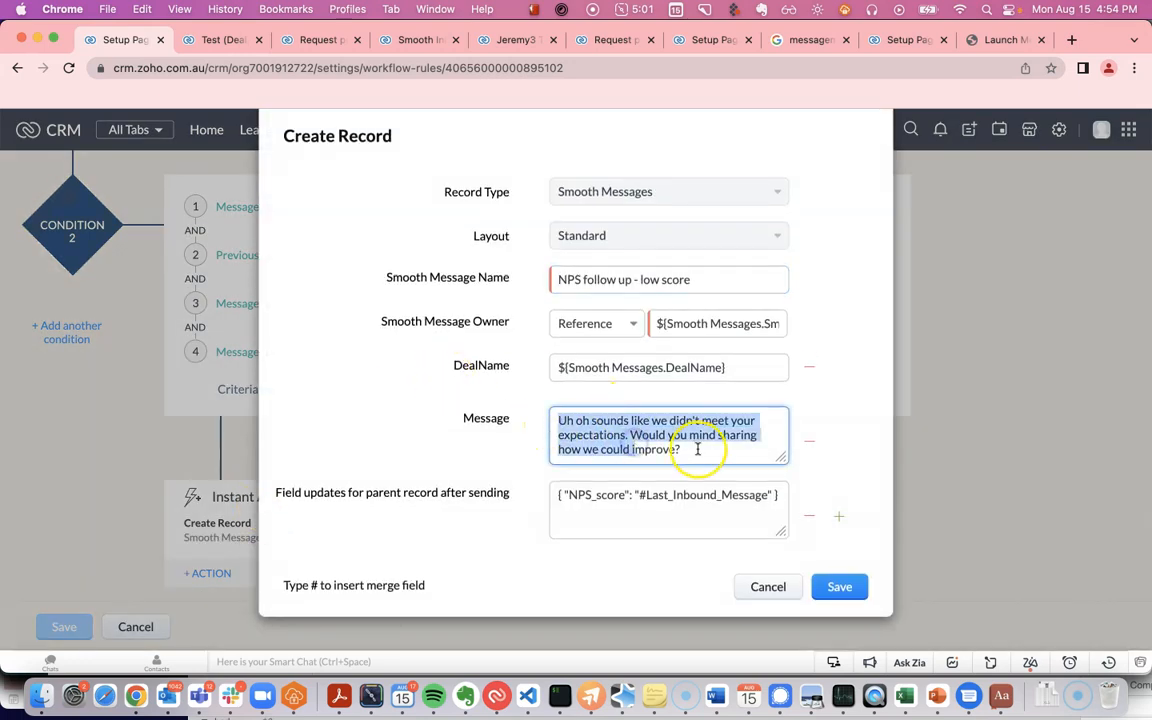
left_click(698, 501)
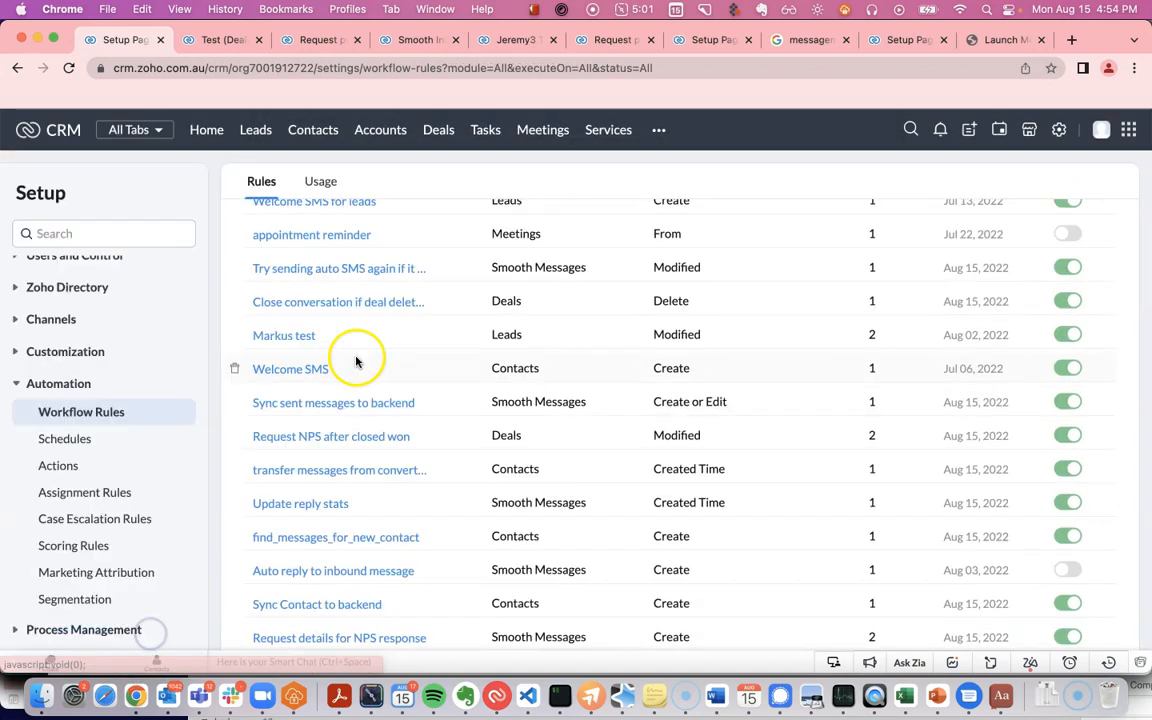
Step: Open the low-NPS feedback rule's create-record action and inspect NPS_feedback = Last_Inbound_Message, then cancel
type("nps")
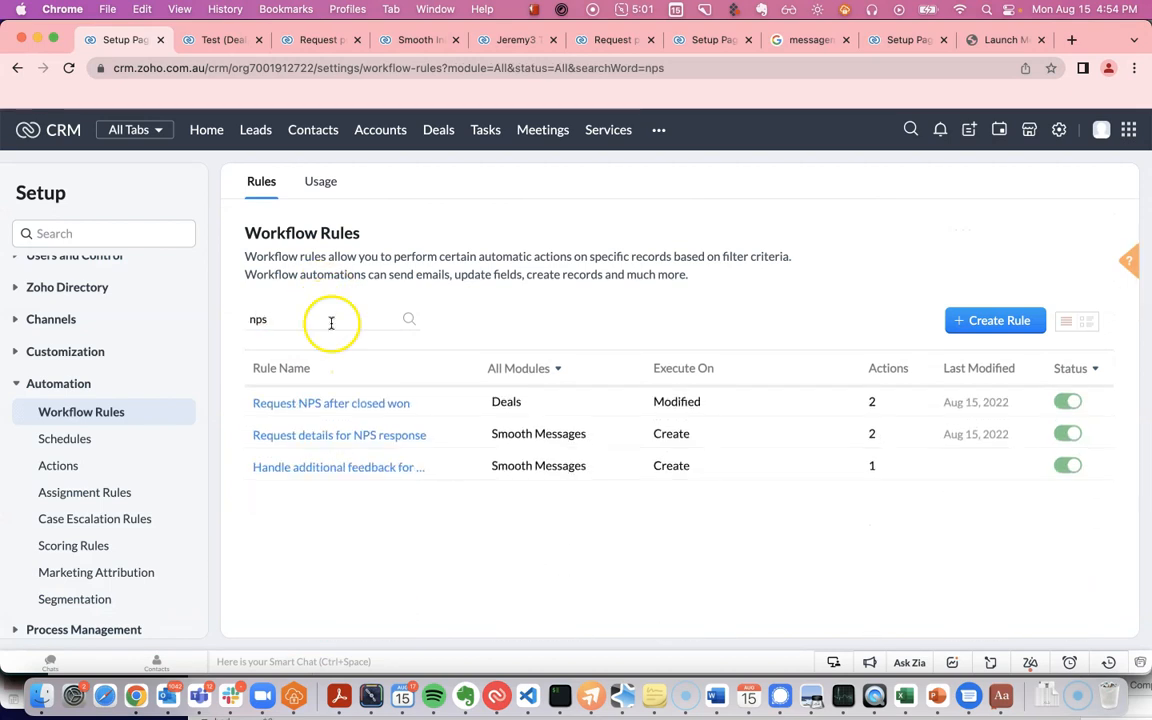
left_click(338, 466)
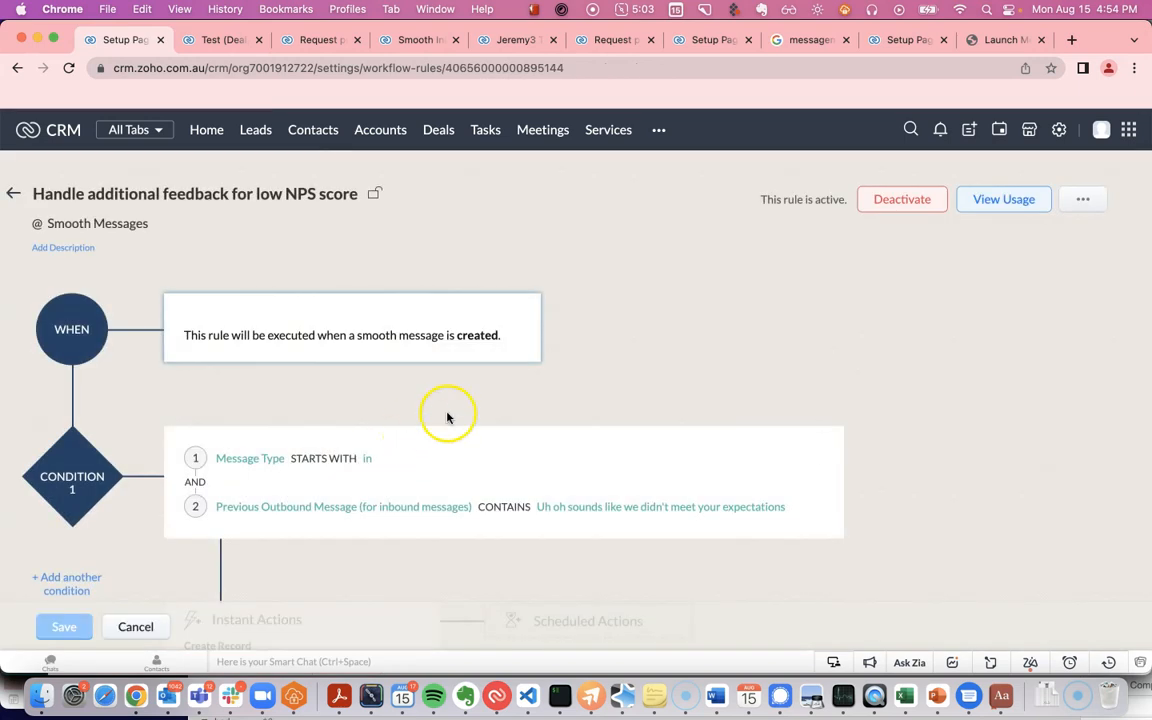
mouse_move(250, 451)
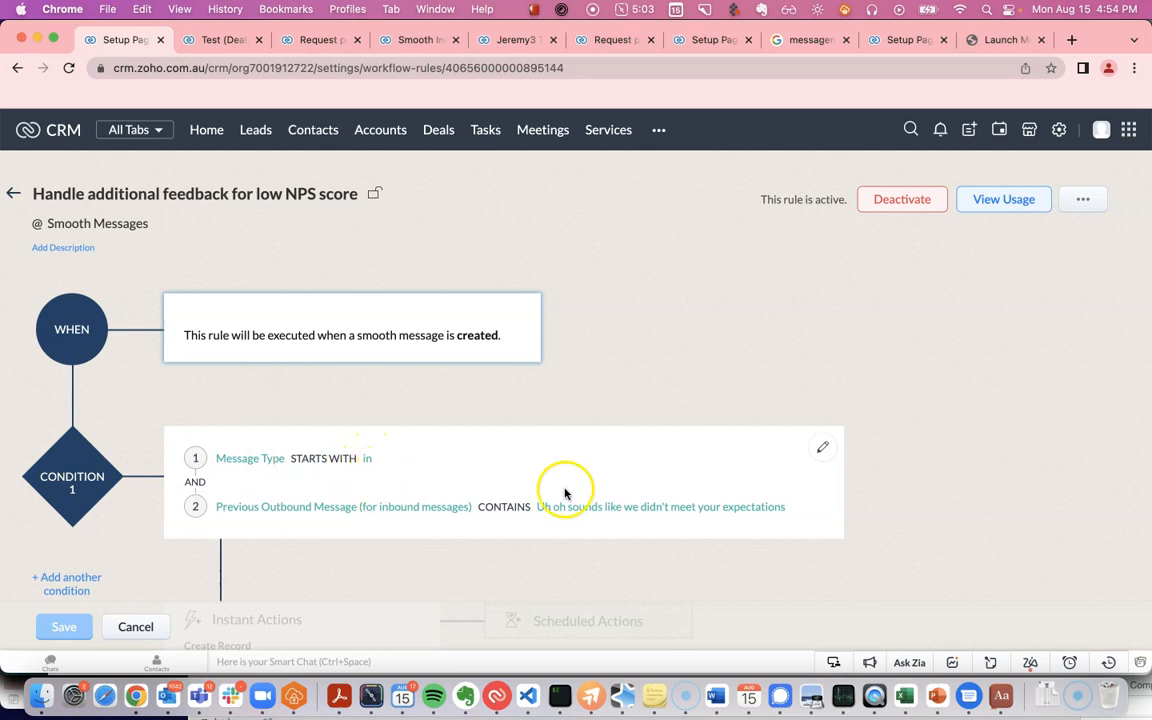
mouse_move(718, 505)
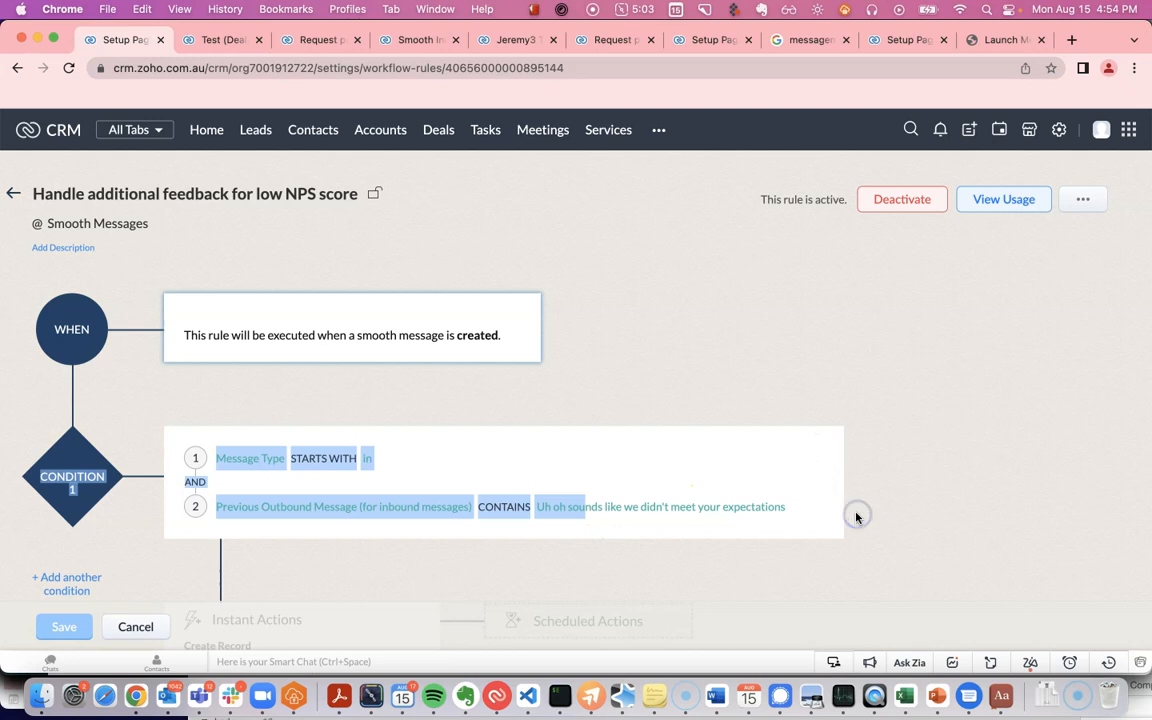
scroll("down", 3)
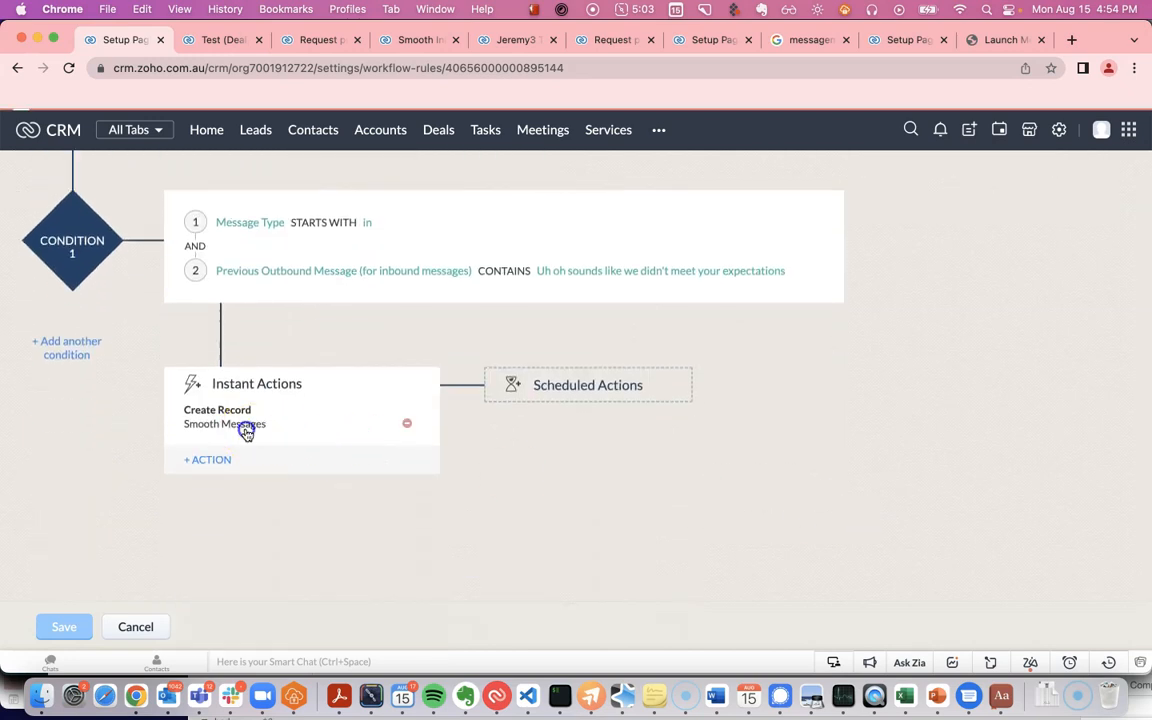
left_click(225, 416)
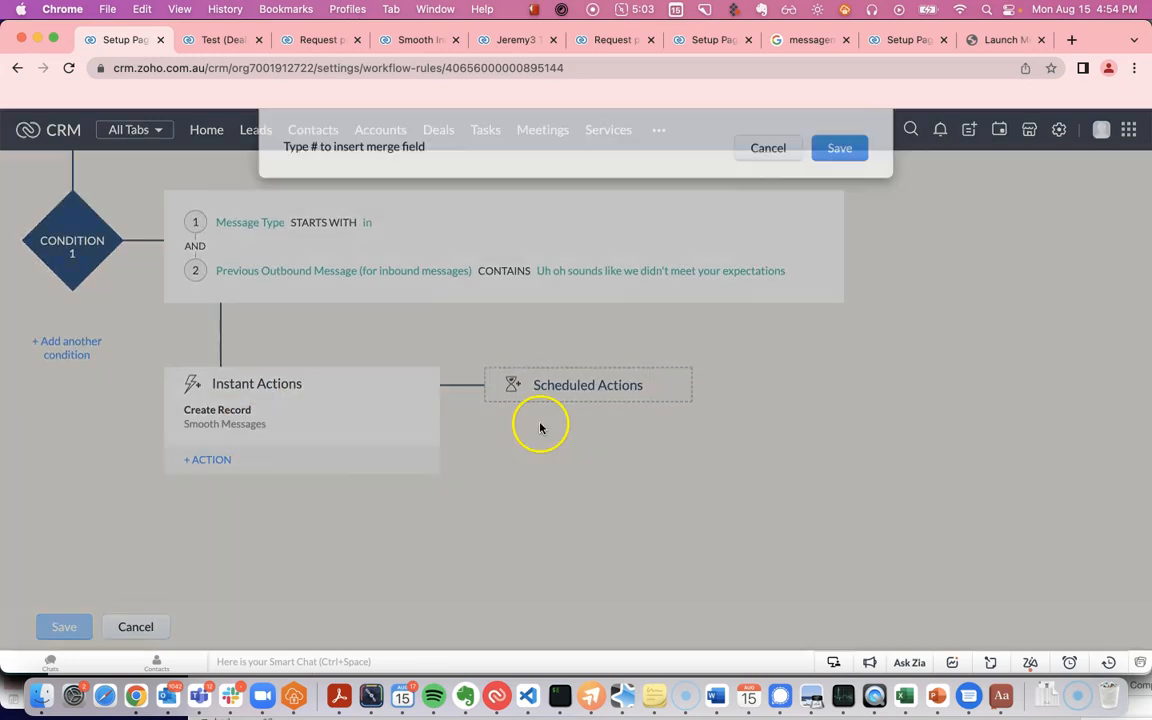
left_click(225, 416)
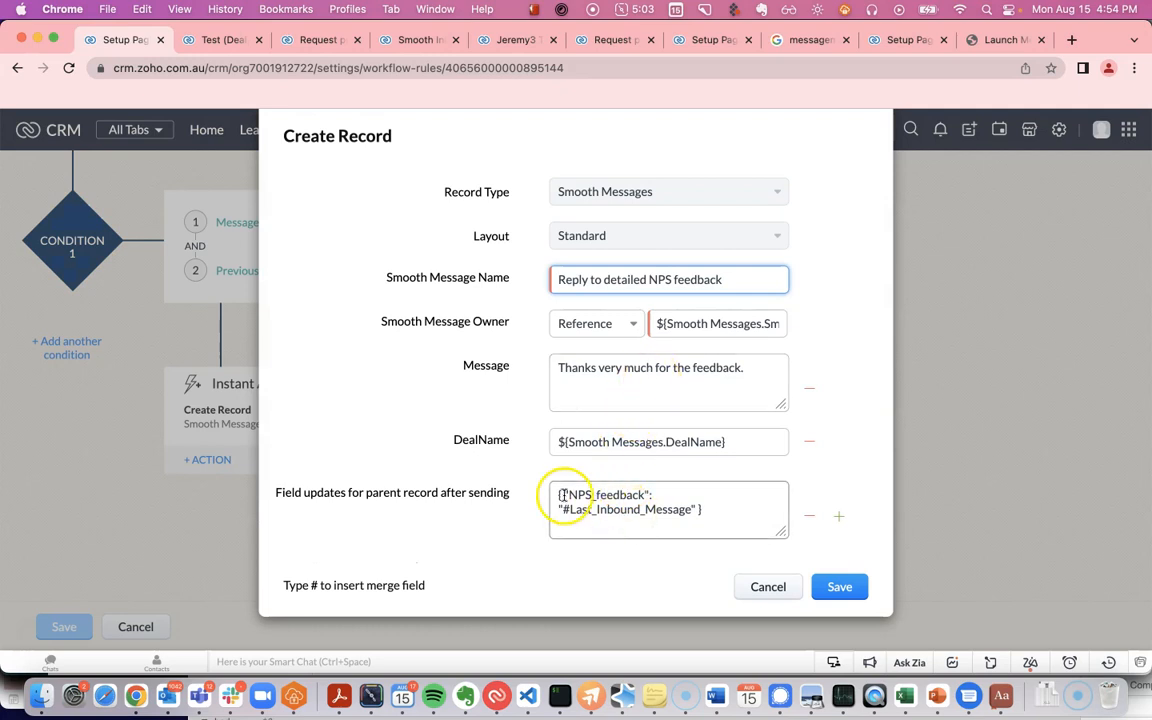
double_click(605, 494)
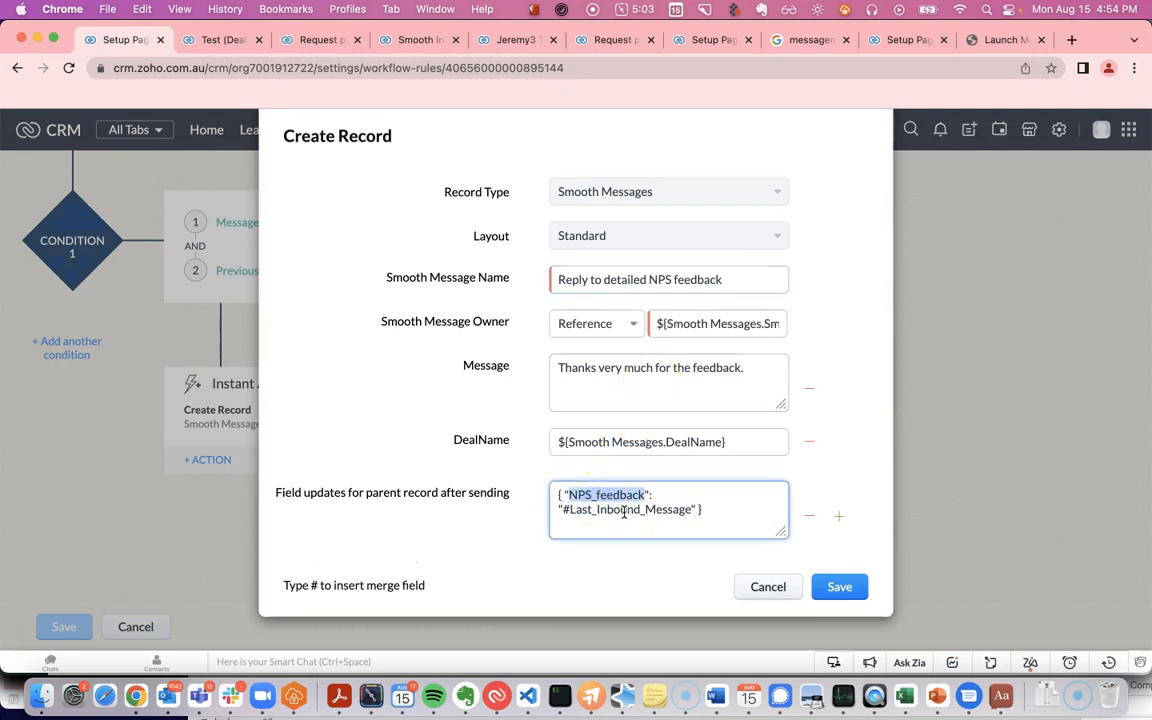
double_click(606, 494)
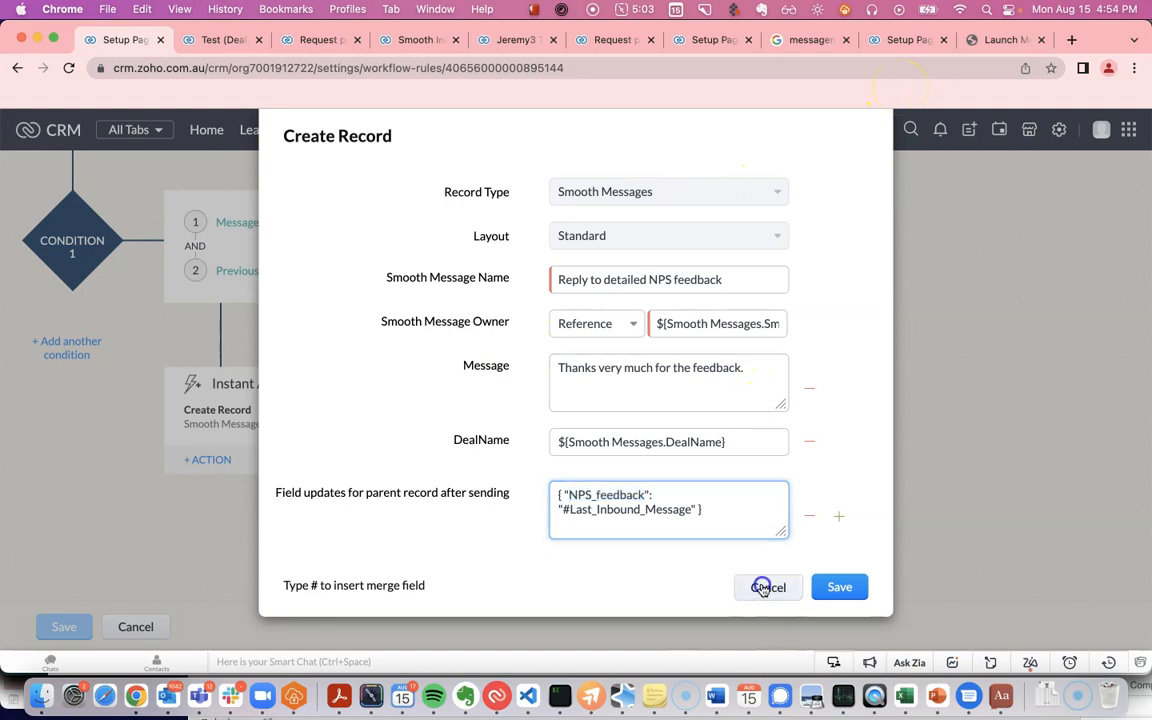
left_click(767, 587)
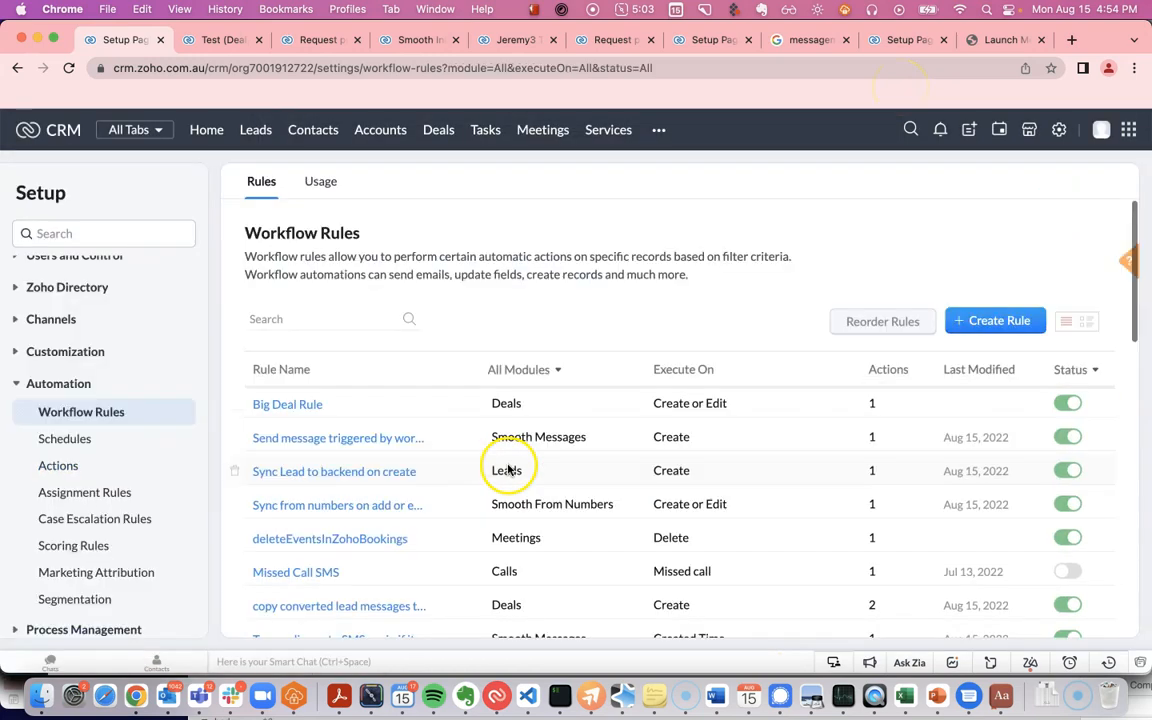
Step: Enter 'nps' in the Workflow Rules search box
type("n")
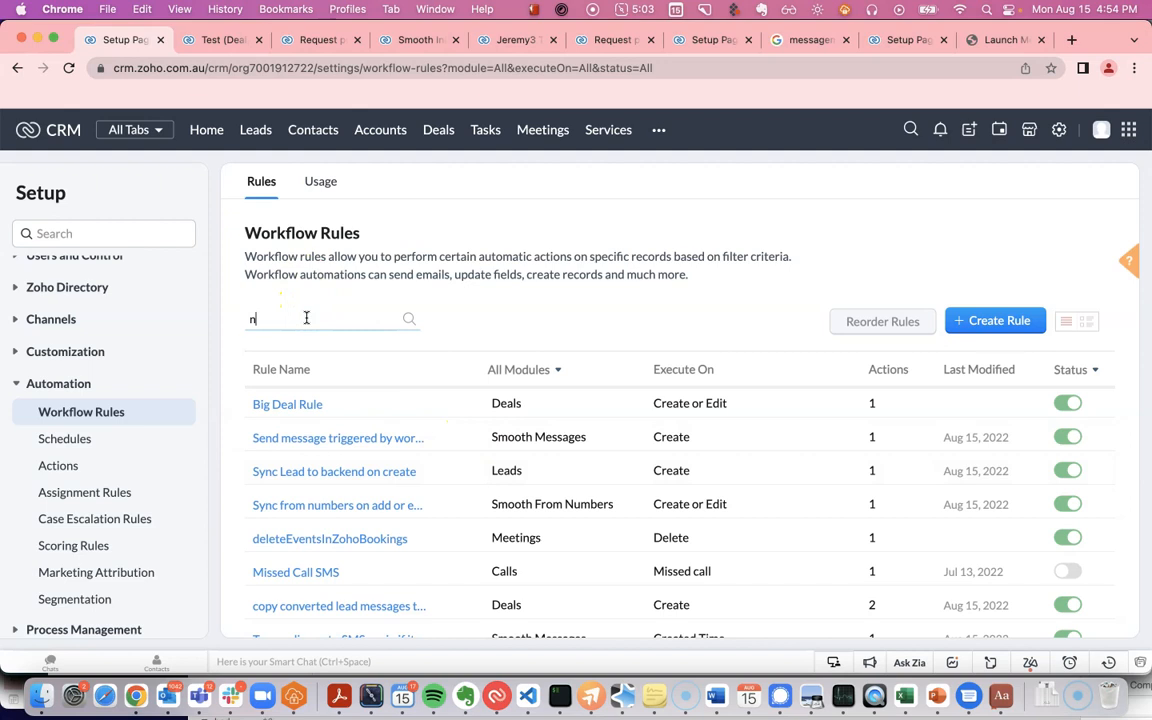
type("ps")
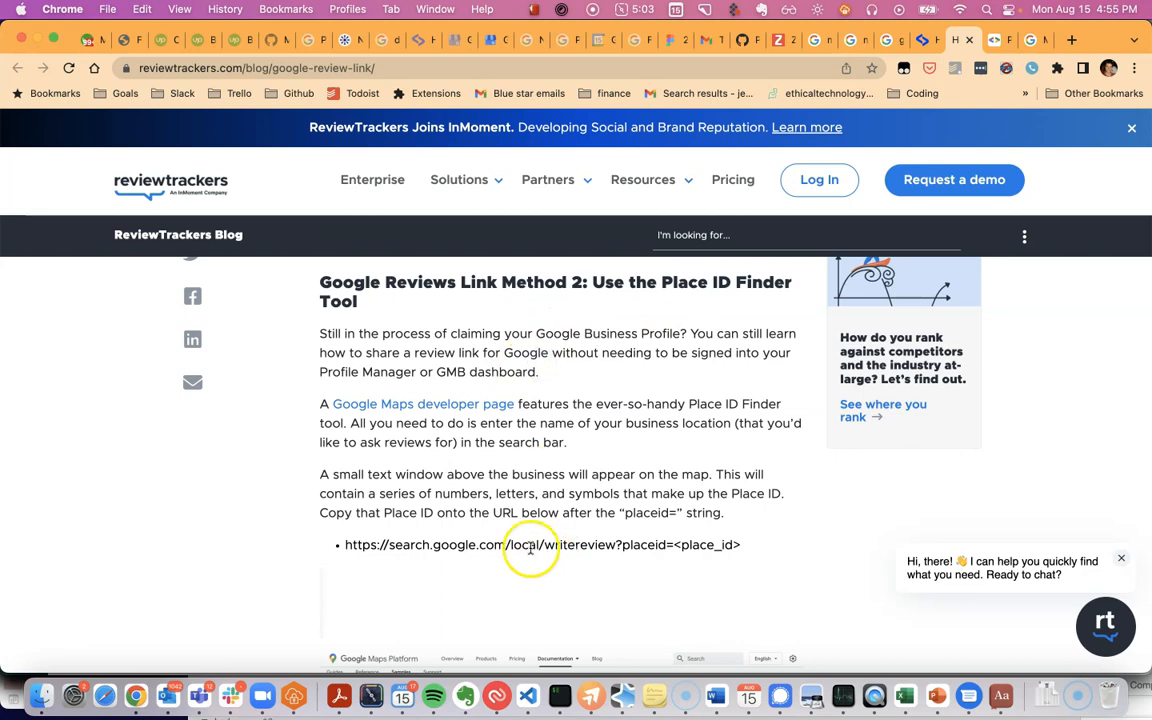
mouse_move(444, 407)
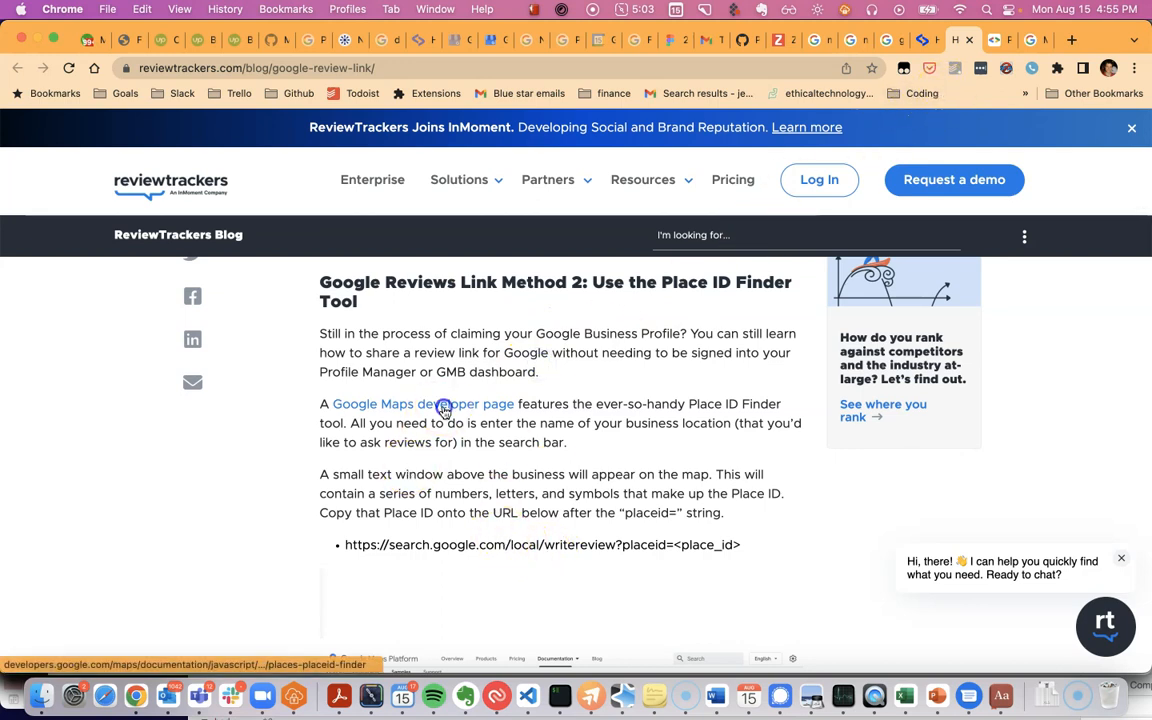
Step: Follow the article's 'Google Maps developer page' link to the Place ID Finder
left_click(443, 404)
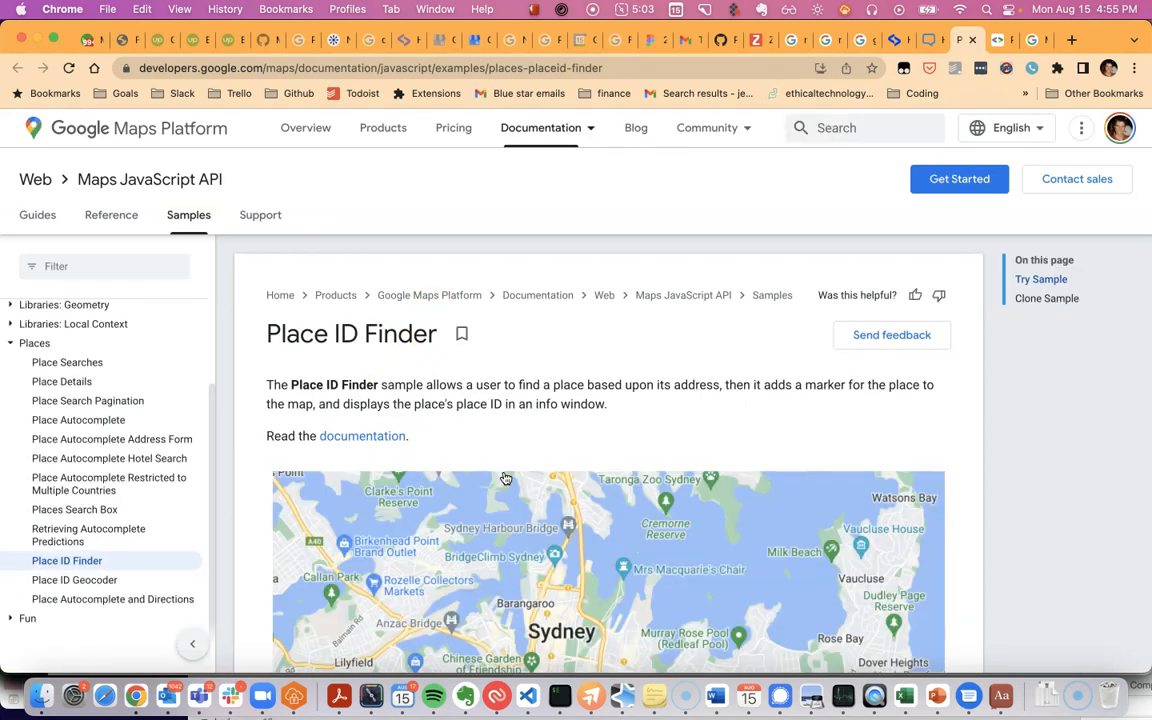
Step: Look up 'messagemedia' in the Place ID Finder, then return to the review link article
scroll("down", 3)
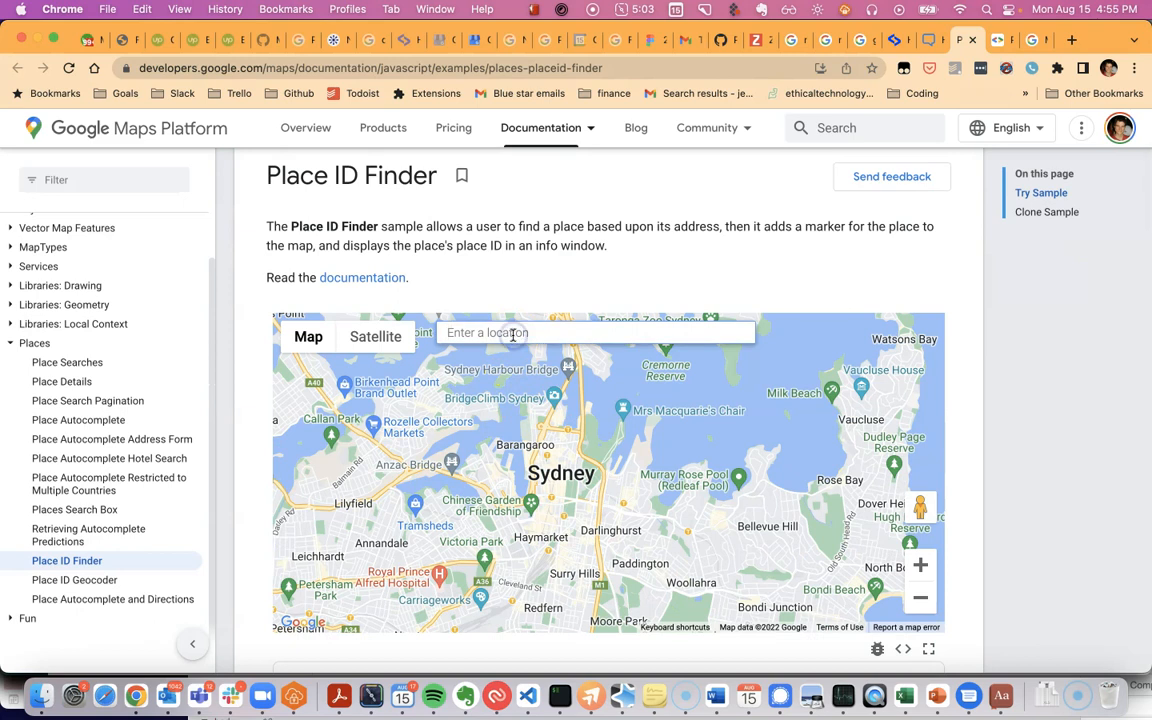
type("messagemedia, Collins Street, Melbourne VIC, Australia")
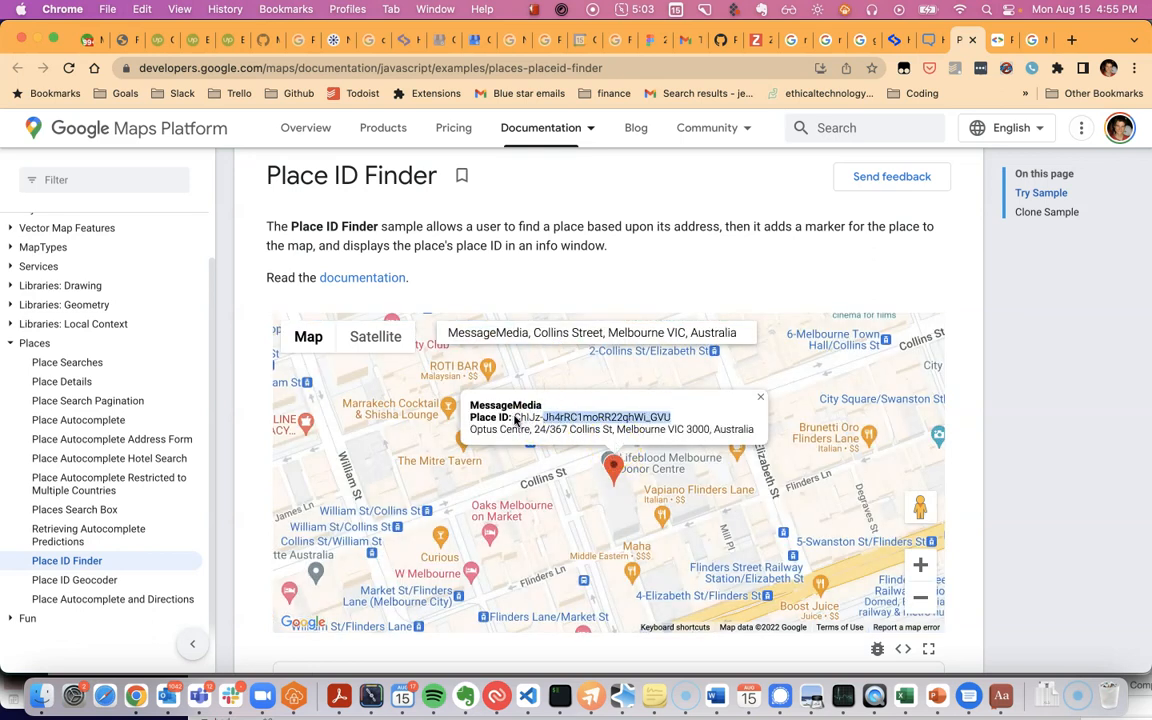
left_click(936, 40)
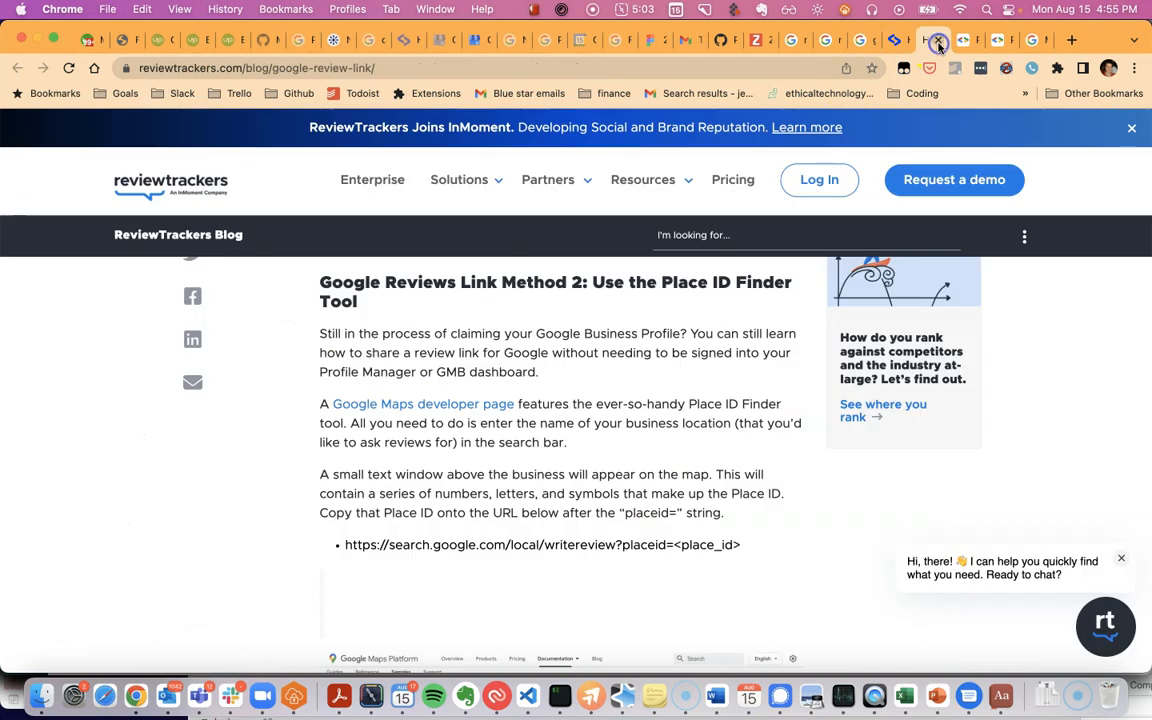
Step: Build the writereview link with MessageMedia's Place ID and open it in a new tab
double_click(707, 544)
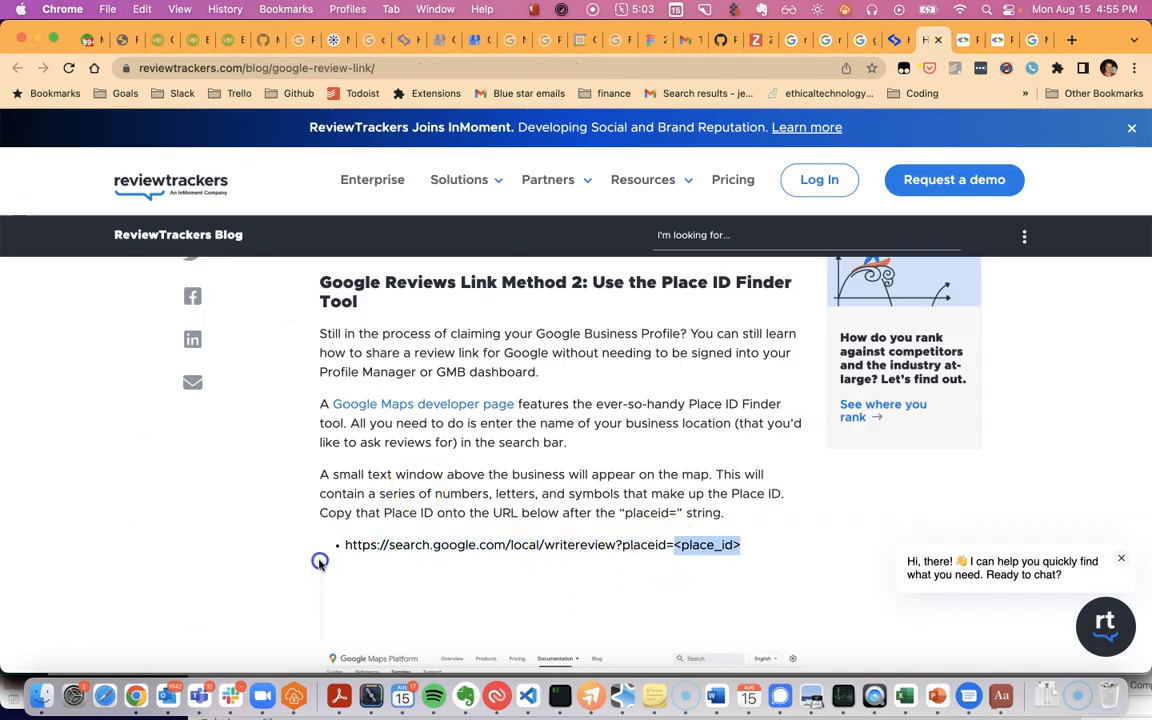
left_click(547, 179)
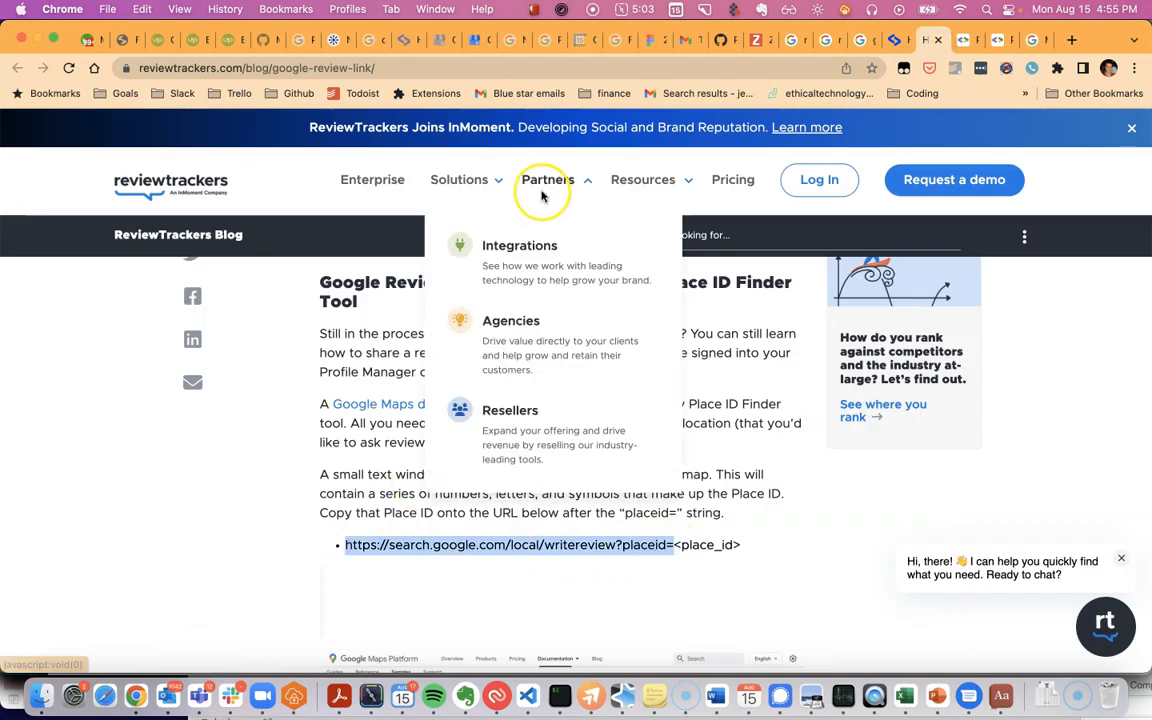
left_click(1071, 39)
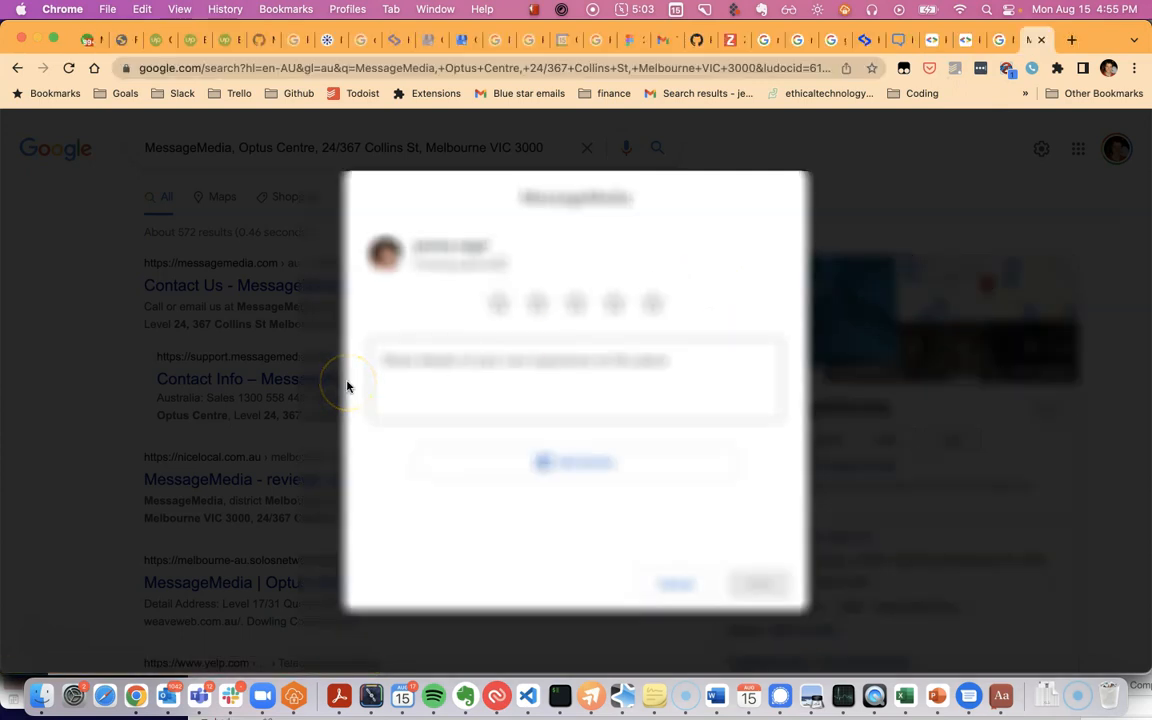
Step: Switch to the Zoho Developer page for the Smooth Messenger SMS extension
left_click(320, 39)
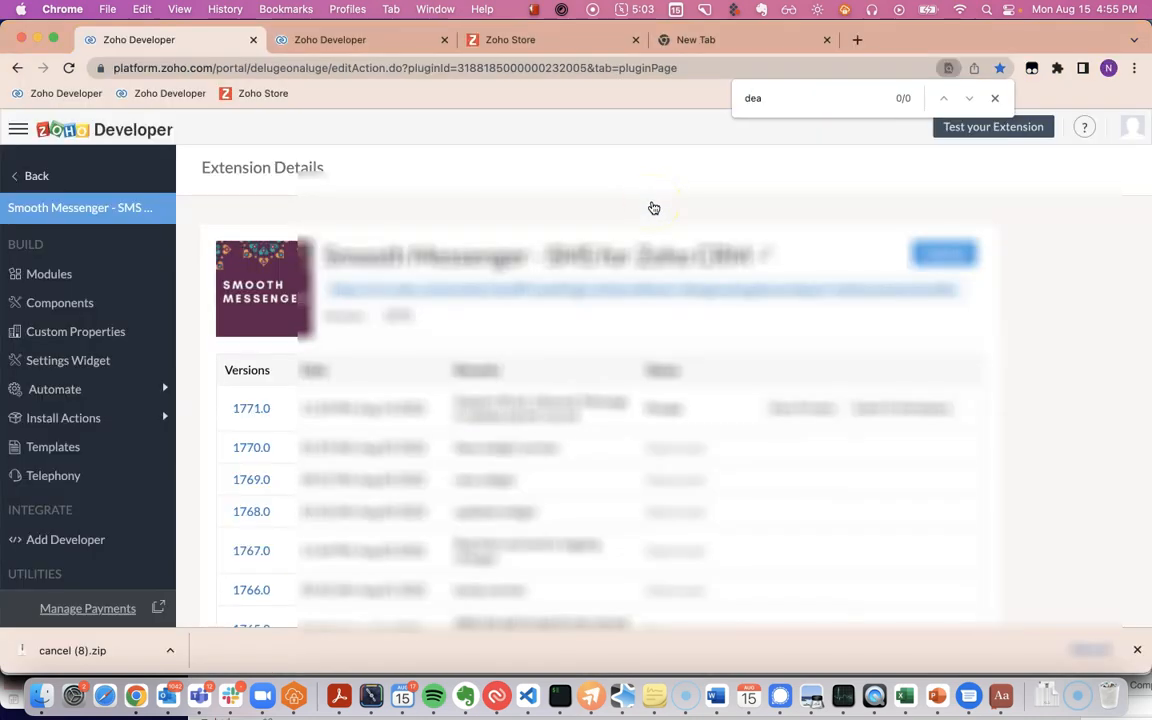
mouse_move(215, 535)
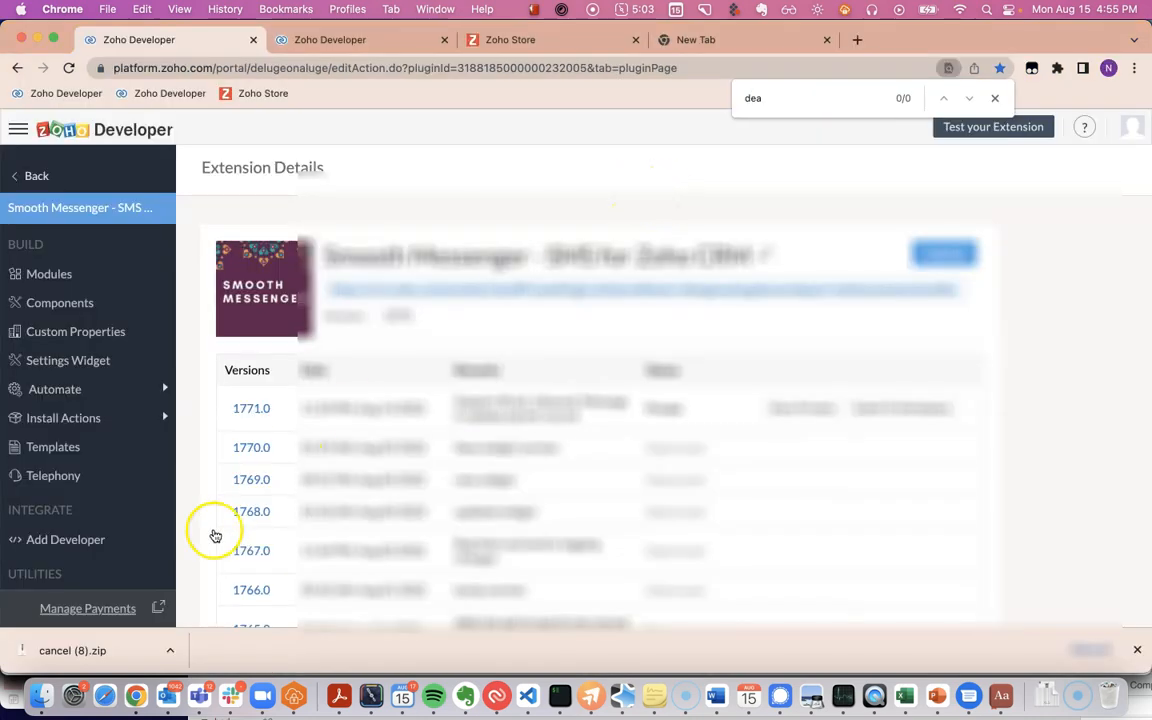